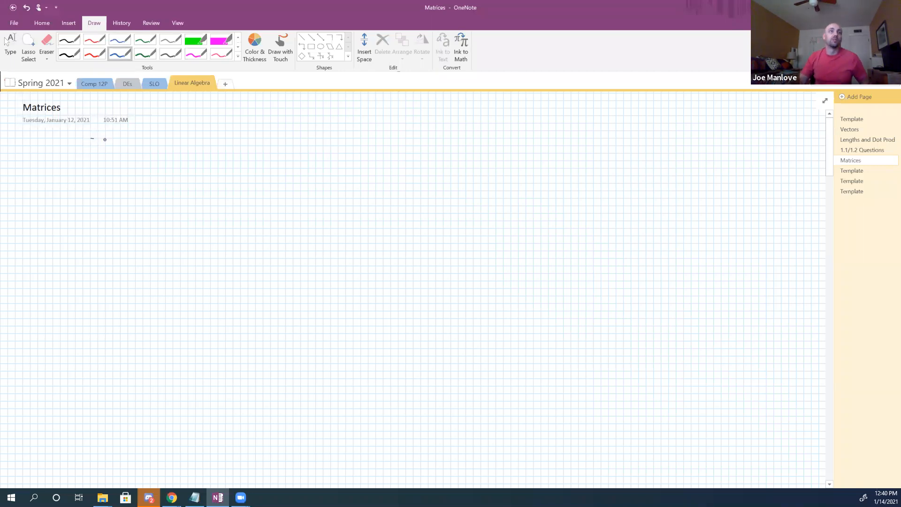
Step: Handwrite 'Vector' in blue, underline it, and draw the bracketed column vector 1, 2, 3
{"action": "left_click_drag", "start_coordinate": [92, 137], "coordinate": [92, 190]}
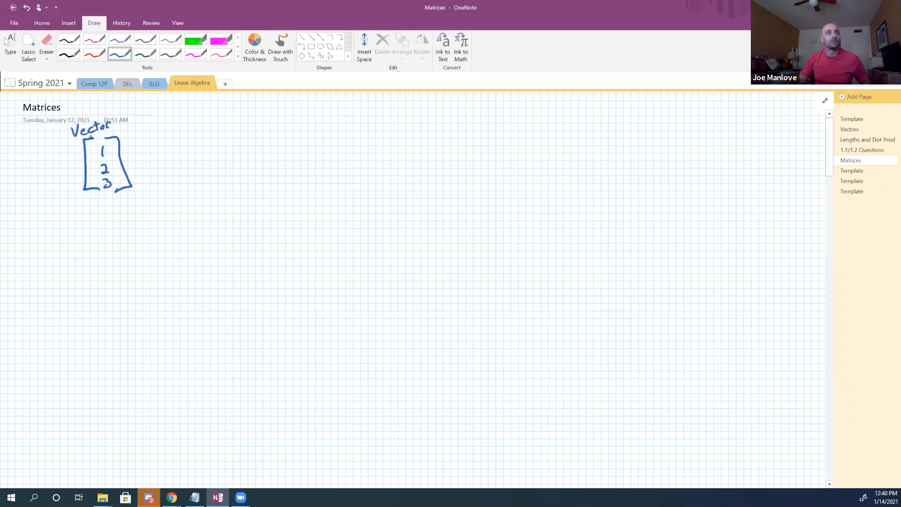
{"action": "left_click_drag", "start_coordinate": [72, 131], "coordinate": [117, 126]}
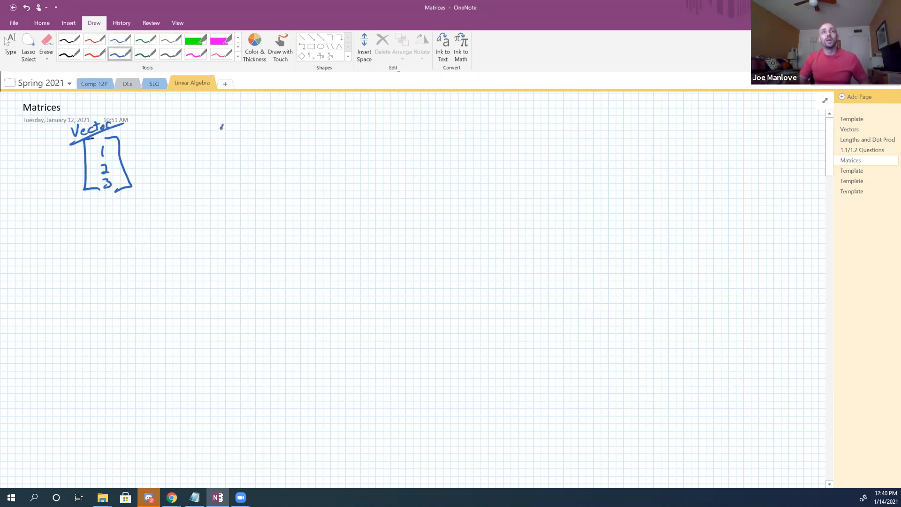
Step: Write 'Matrix' beside the vector and draw the bracketed matrix with entries 1 2 / 3 4
{"action": "left_click_drag", "start_coordinate": [221, 123], "coordinate": [267, 123]}
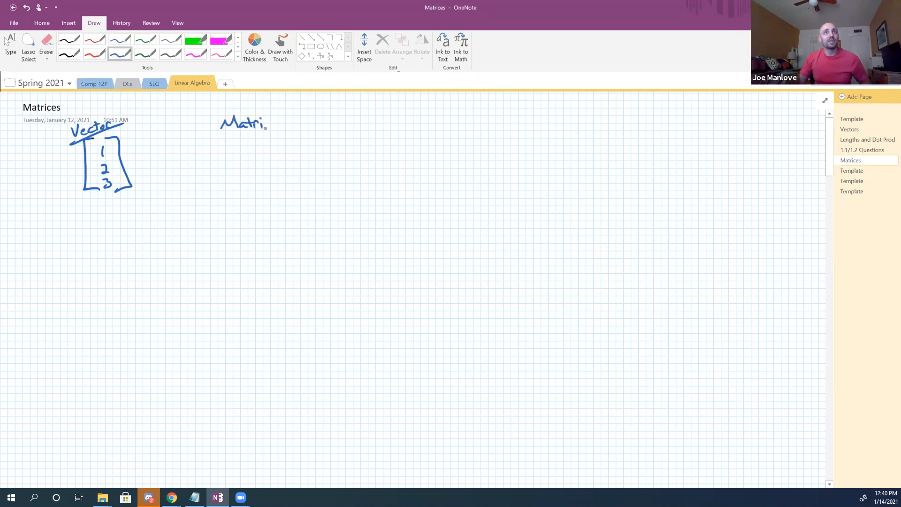
{"action": "left_click_drag", "start_coordinate": [244, 135], "coordinate": [241, 190]}
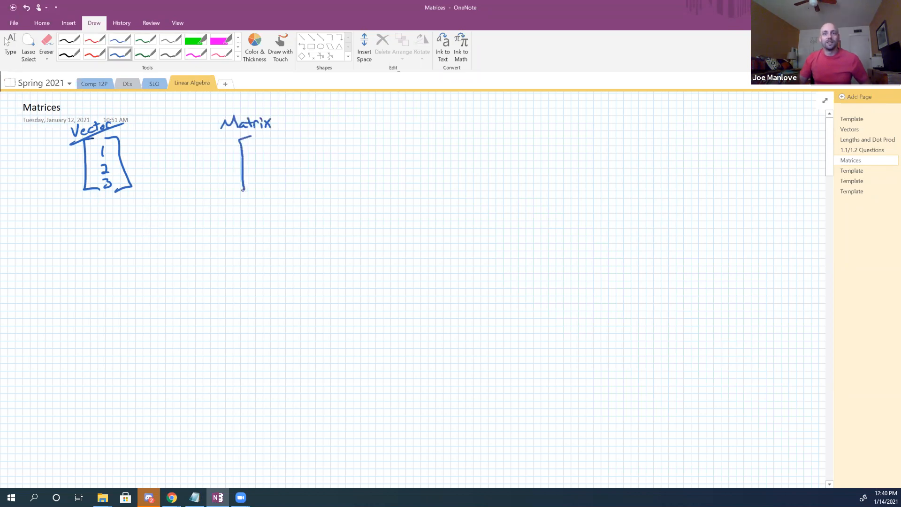
{"action": "left_click_drag", "start_coordinate": [243, 188], "coordinate": [259, 189]}
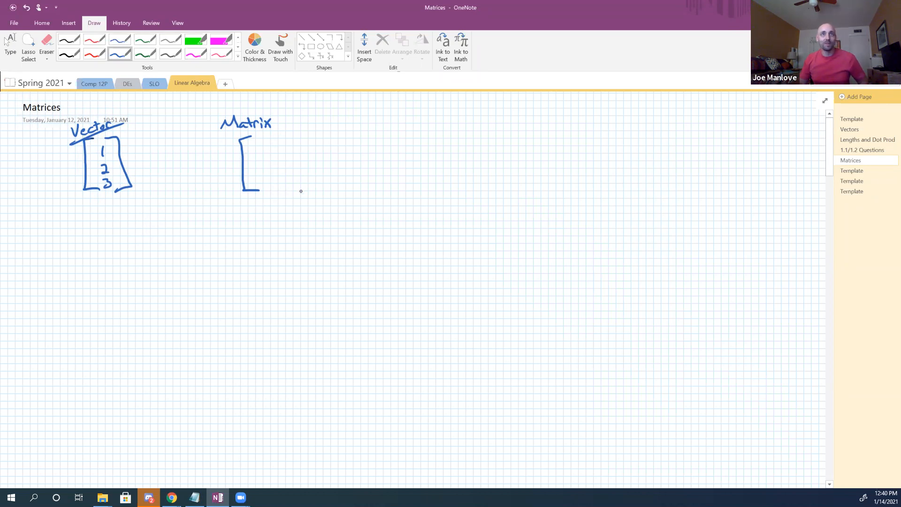
{"action": "left_click_drag", "start_coordinate": [256, 152], "coordinate": [257, 147]}
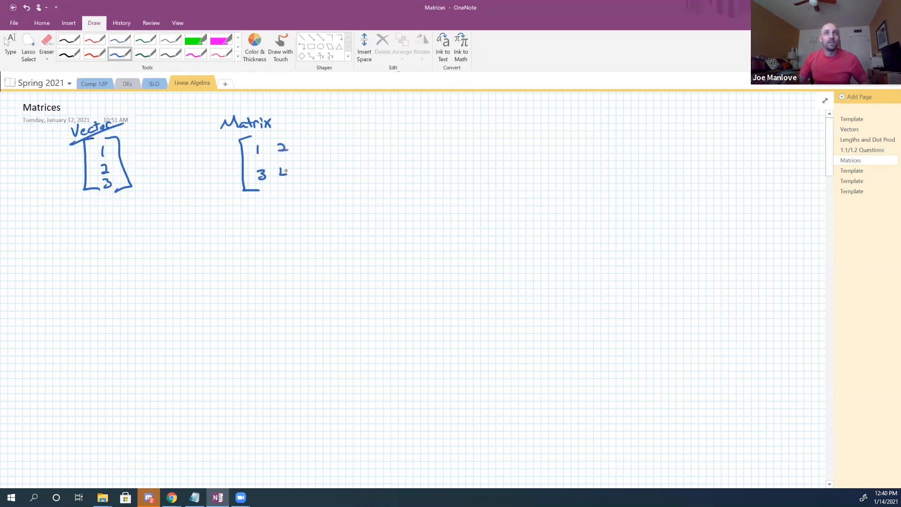
{"action": "left_click_drag", "start_coordinate": [293, 133], "coordinate": [296, 196]}
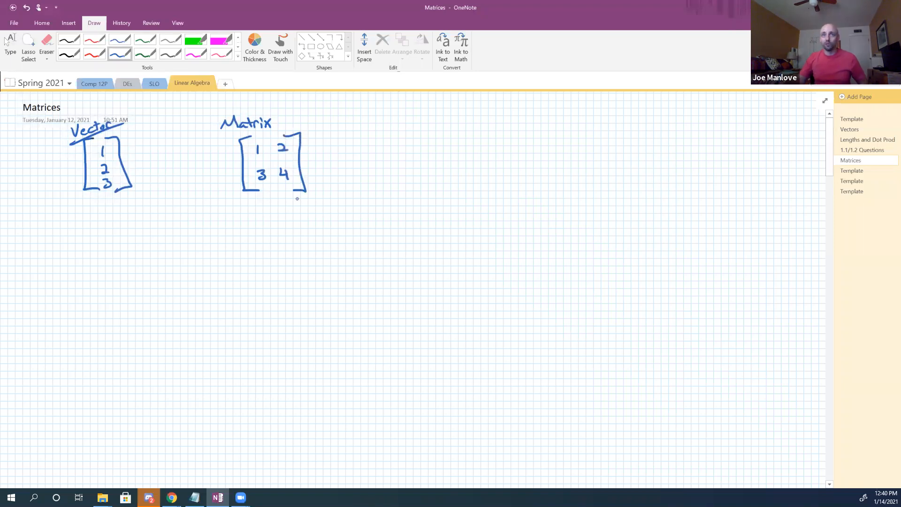
{"action": "mouse_move", "coordinate": [322, 208]}
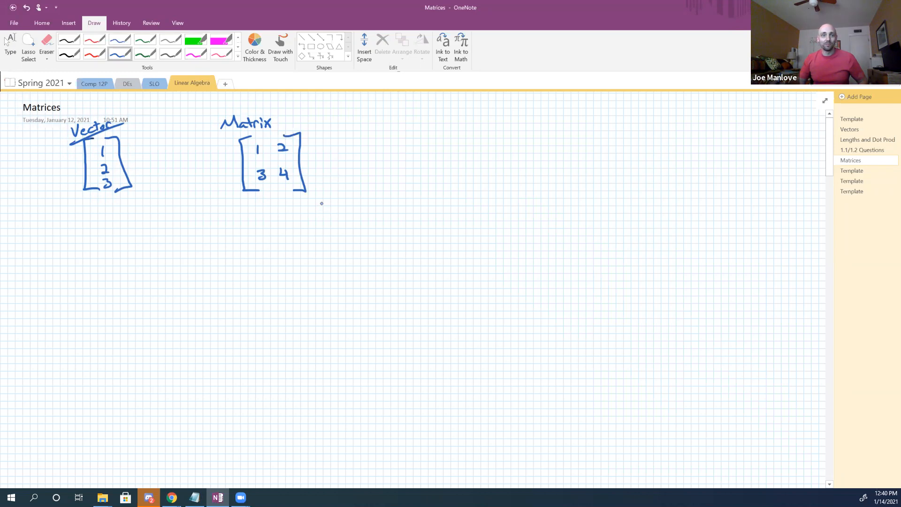
Step: Underline the Matrix heading and label the matrix '2x2 matrix'
{"action": "left_click_drag", "start_coordinate": [227, 131], "coordinate": [264, 125]}
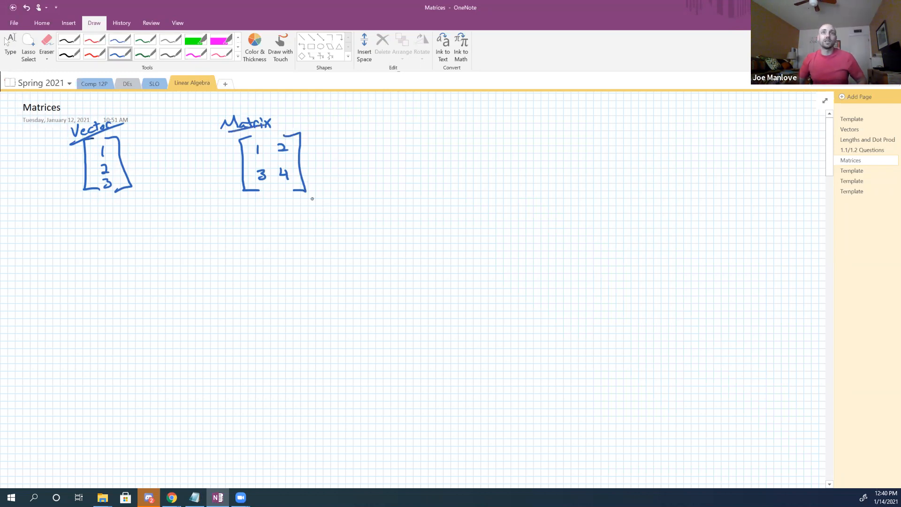
{"action": "left_click_drag", "start_coordinate": [307, 195], "coordinate": [316, 204]}
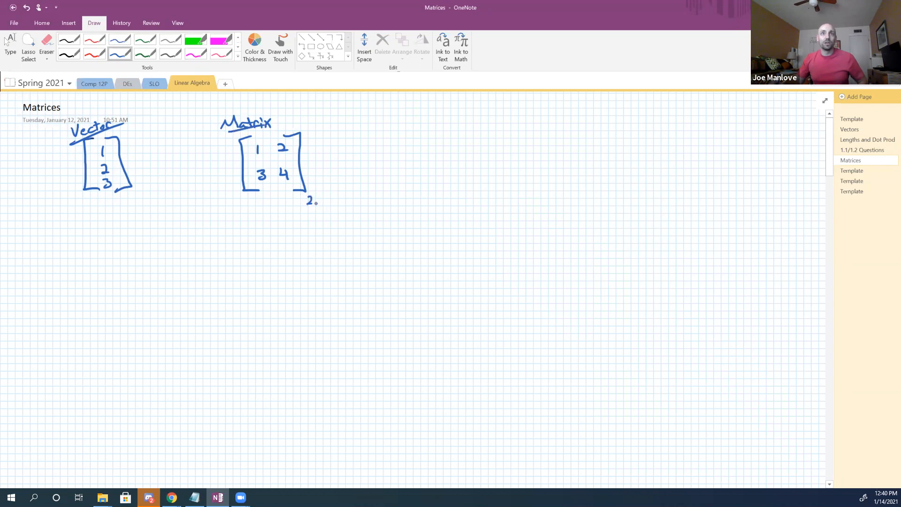
{"action": "left_click_drag", "start_coordinate": [319, 201], "coordinate": [353, 201]}
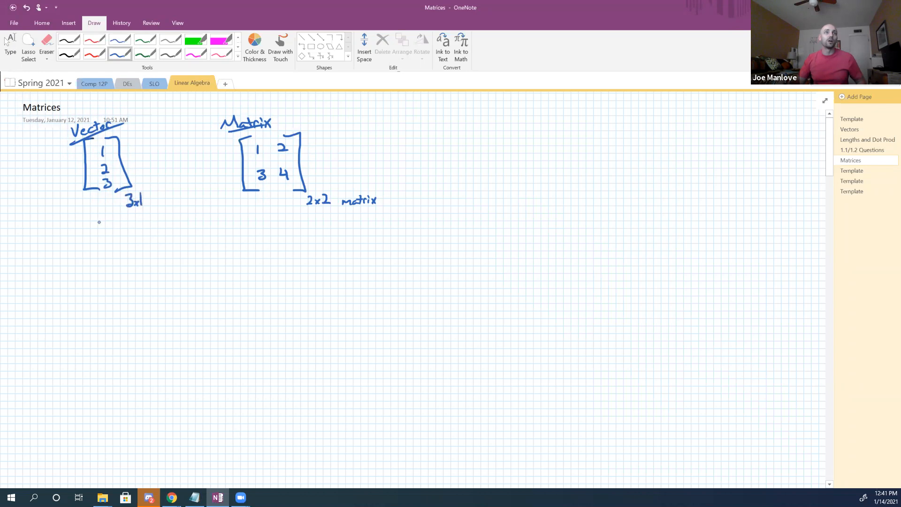
Step: Write '(rows x columns)' beneath the vector's 3x1 label and underline it twice
{"action": "left_click_drag", "start_coordinate": [122, 228], "coordinate": [137, 230]}
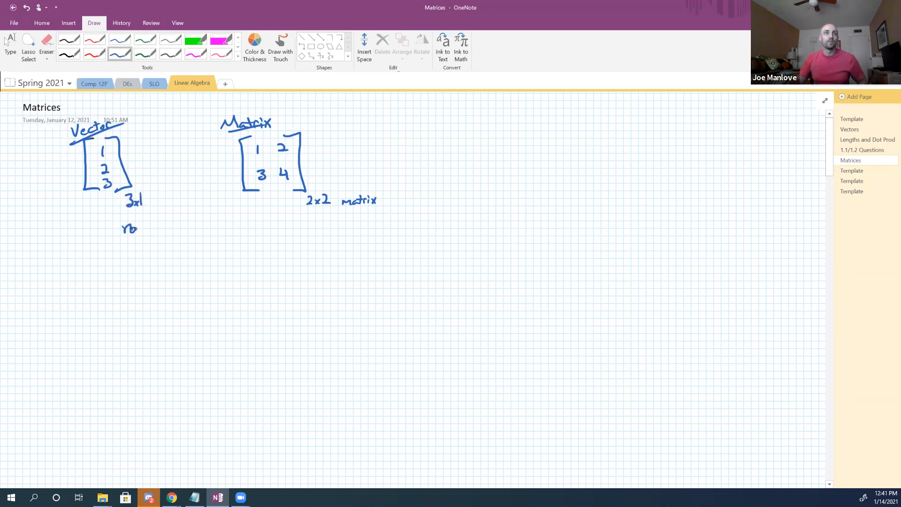
{"action": "left_click_drag", "start_coordinate": [129, 228], "coordinate": [184, 228]}
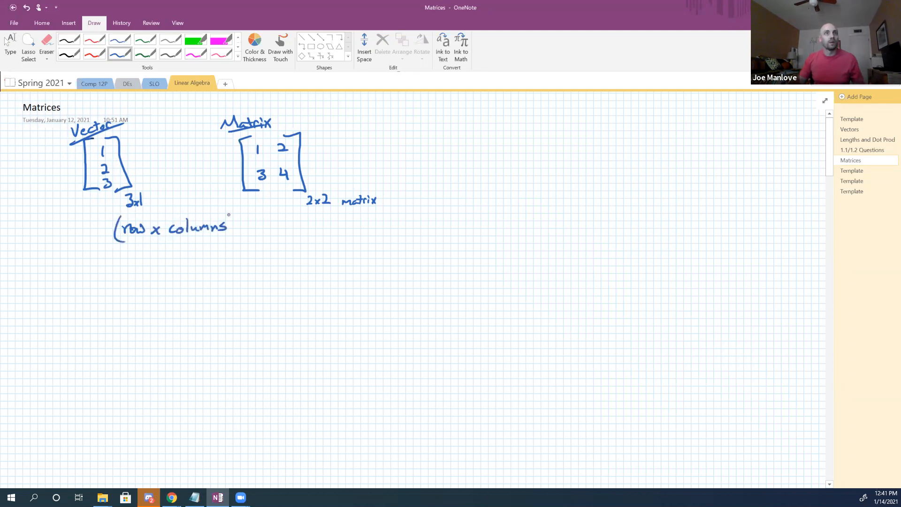
{"action": "left_click_drag", "start_coordinate": [118, 248], "coordinate": [229, 244]}
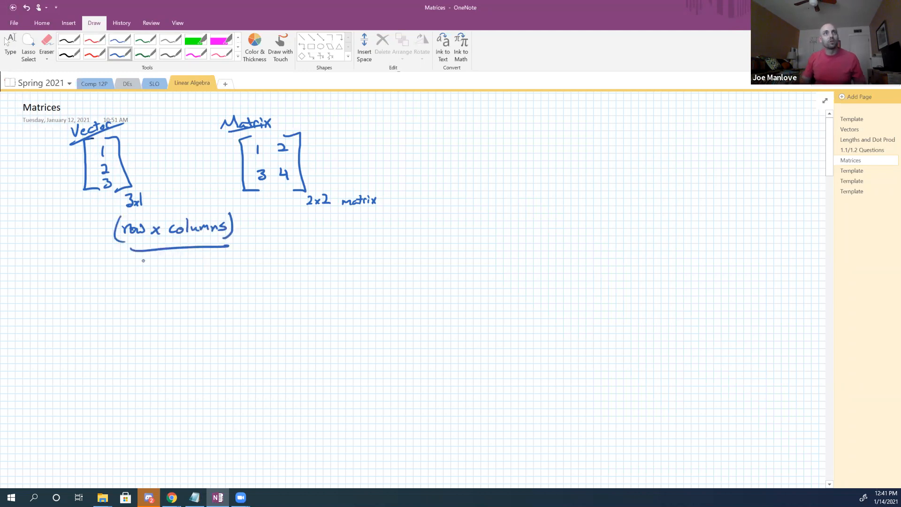
{"action": "left_click_drag", "start_coordinate": [138, 261], "coordinate": [230, 253]}
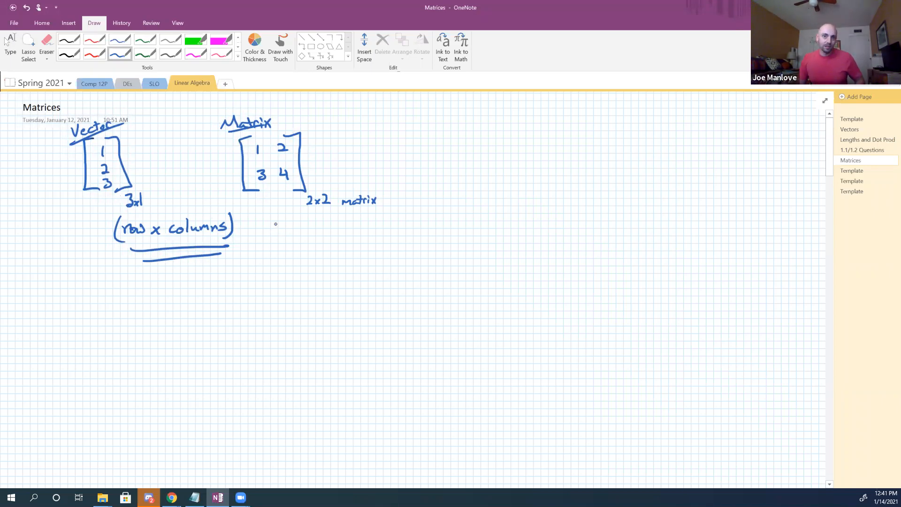
{"action": "mouse_move", "coordinate": [290, 209]}
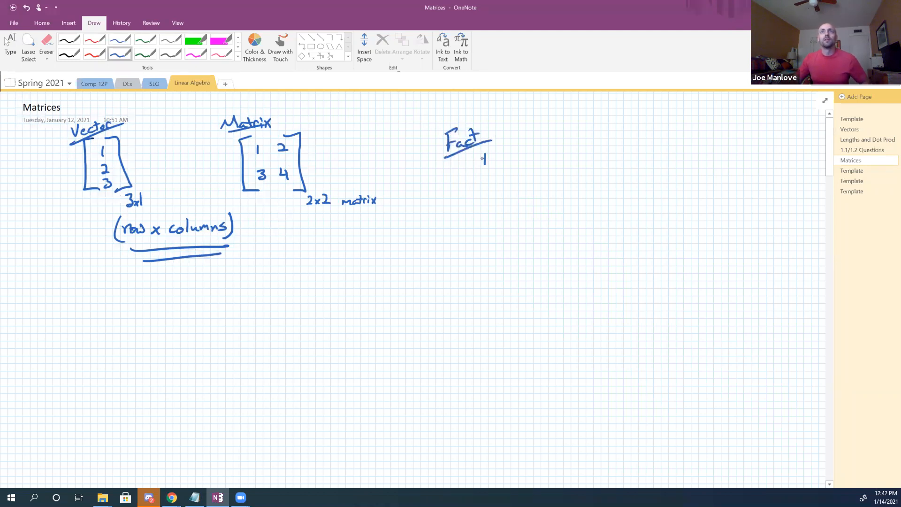
Step: Handwrite 'There is a way for a matrix to be a function.' and underline 'function' and 'matrix'
{"action": "left_click_drag", "start_coordinate": [482, 167], "coordinate": [525, 167]}
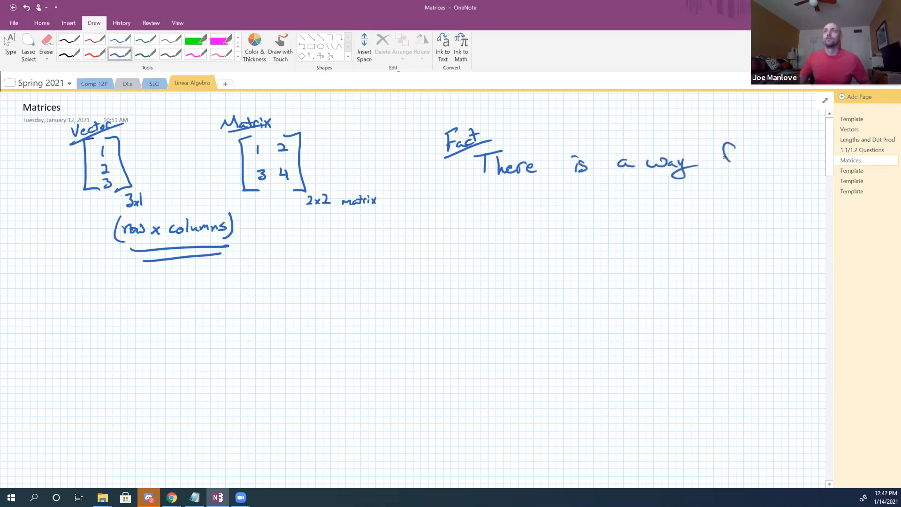
{"action": "left_click_drag", "start_coordinate": [722, 155], "coordinate": [758, 164]}
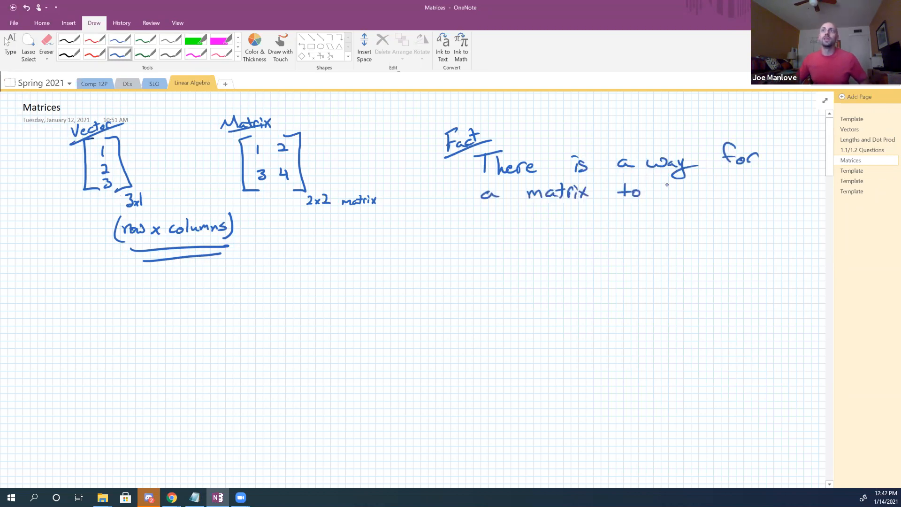
{"action": "left_click_drag", "start_coordinate": [661, 192], "coordinate": [741, 192]}
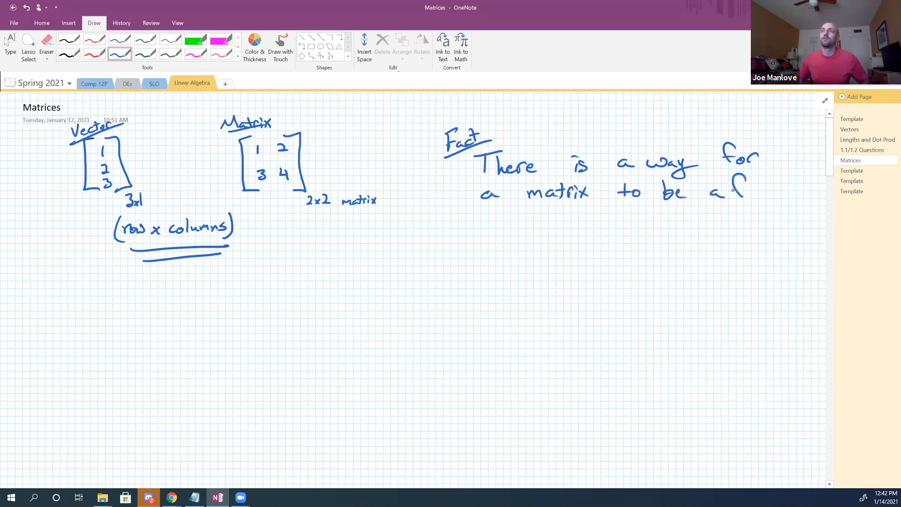
{"action": "left_click_drag", "start_coordinate": [715, 193], "coordinate": [790, 192]}
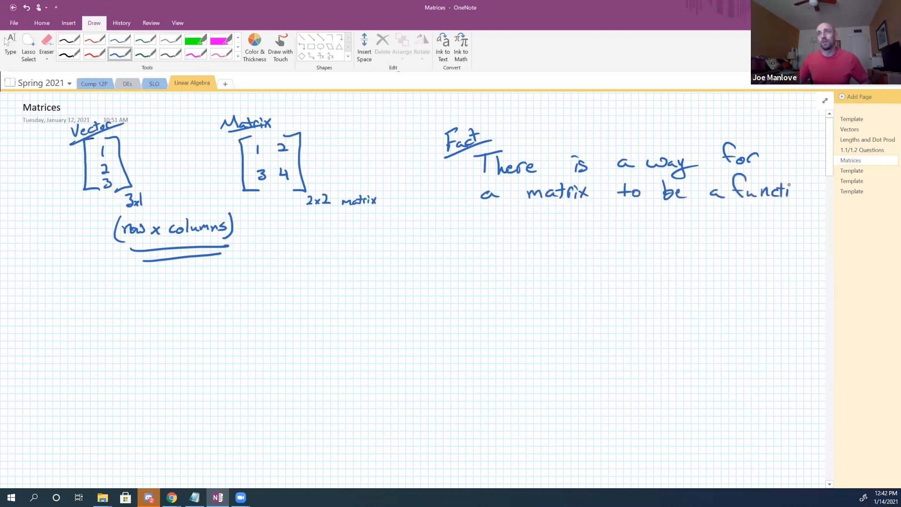
{"action": "left_click_drag", "start_coordinate": [791, 192], "coordinate": [810, 195]}
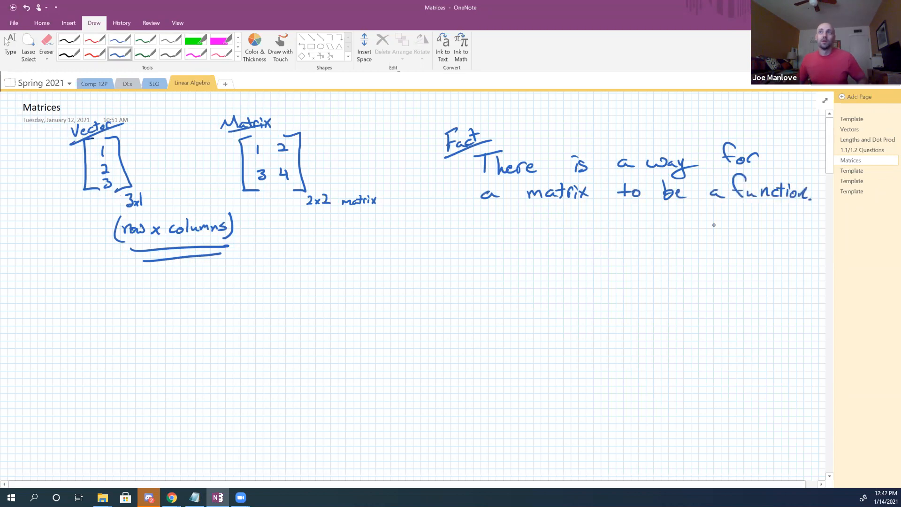
{"action": "left_click_drag", "start_coordinate": [747, 205], "coordinate": [811, 213]}
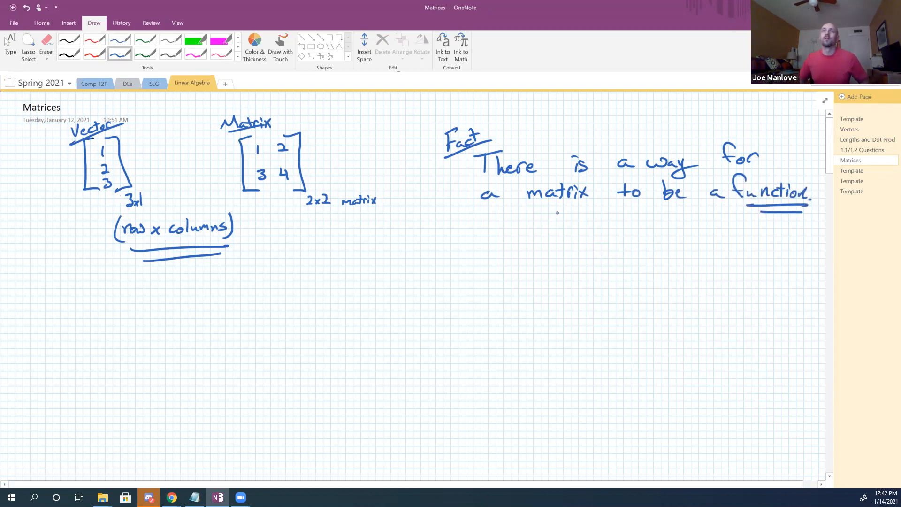
{"action": "left_click_drag", "start_coordinate": [529, 201], "coordinate": [594, 202]}
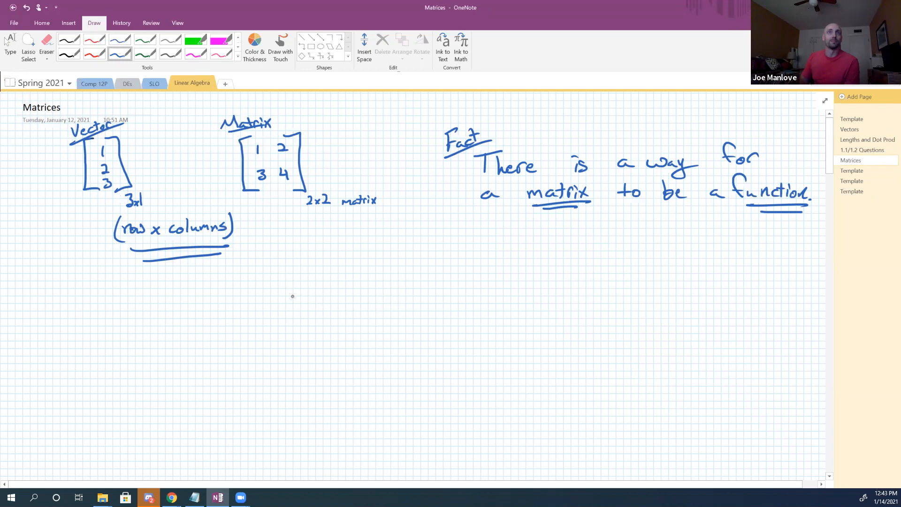
{"action": "mouse_move", "coordinate": [155, 299]}
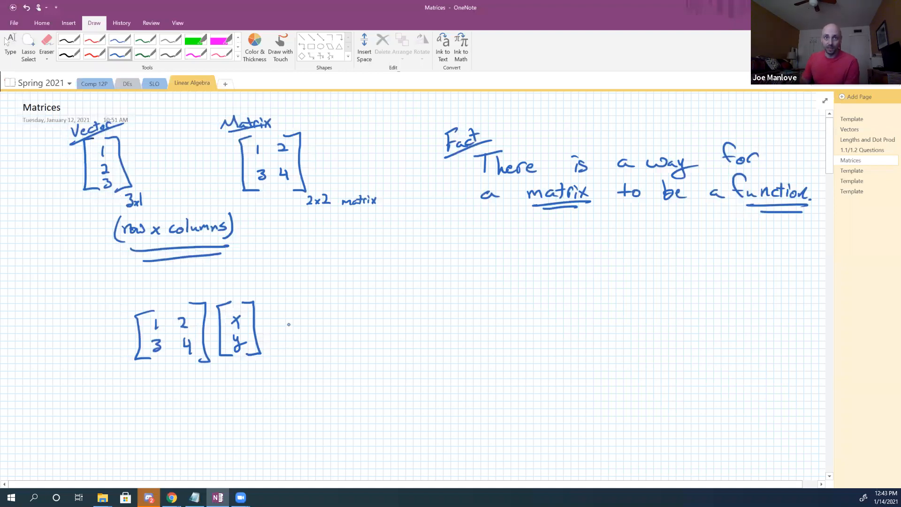
Step: Add an equals sign, mark the 2x2 and 2x1 sizes, and write 'must match to multiply'
{"action": "left_click_drag", "start_coordinate": [281, 327], "coordinate": [287, 333]}
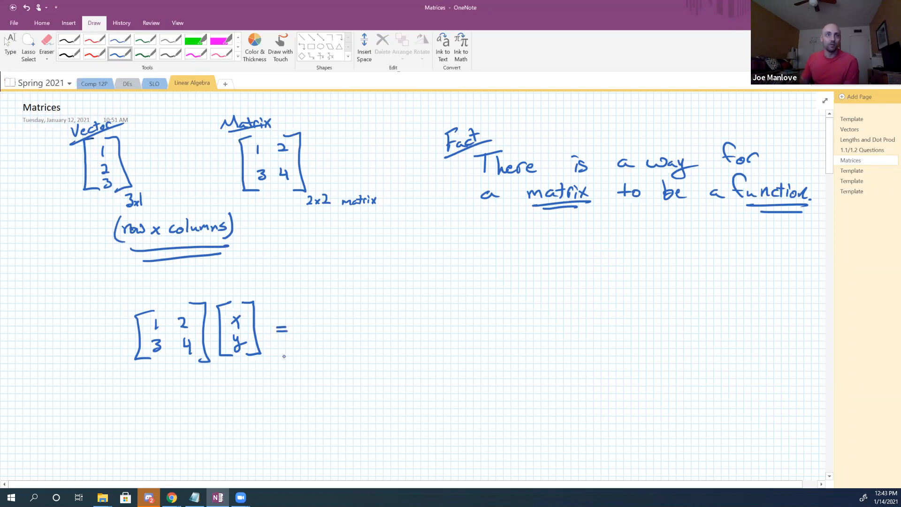
{"action": "type", "text": "2x"}
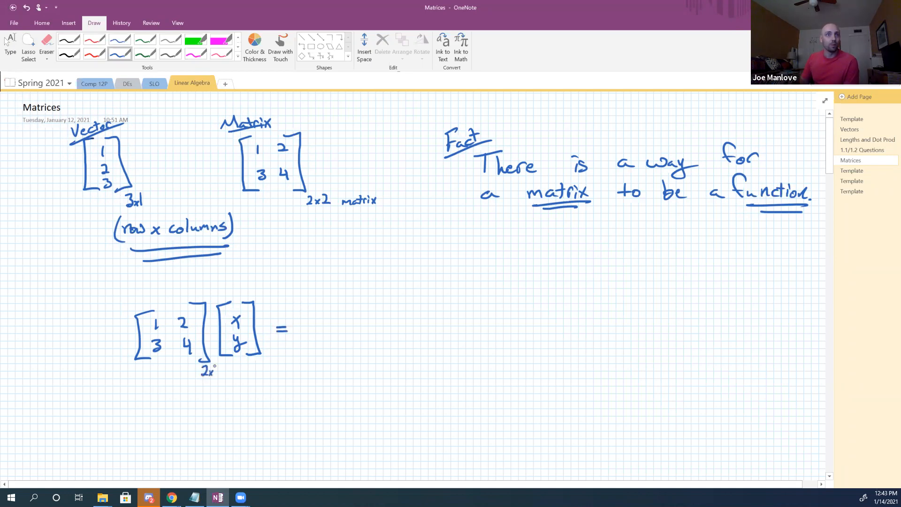
{"action": "left_click", "coordinate": [217, 372]}
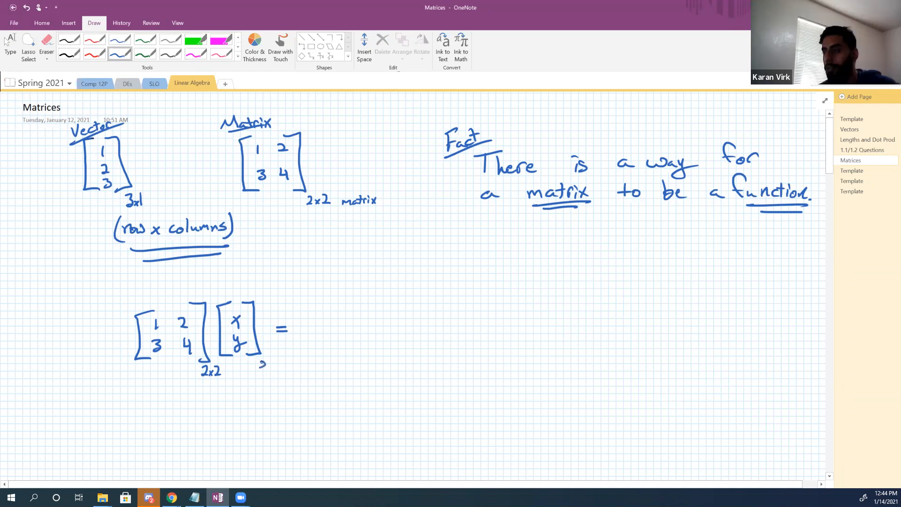
{"action": "type", "text": "2x1"}
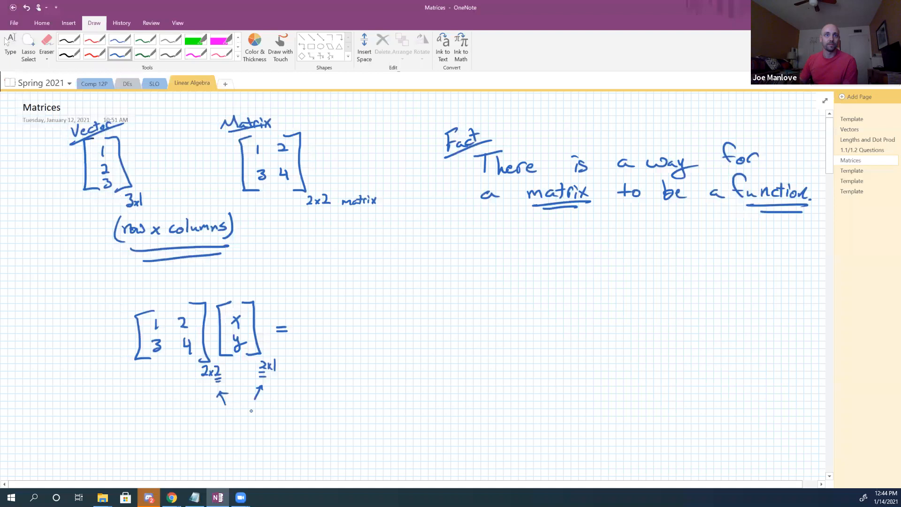
{"action": "type", "text": "musl"}
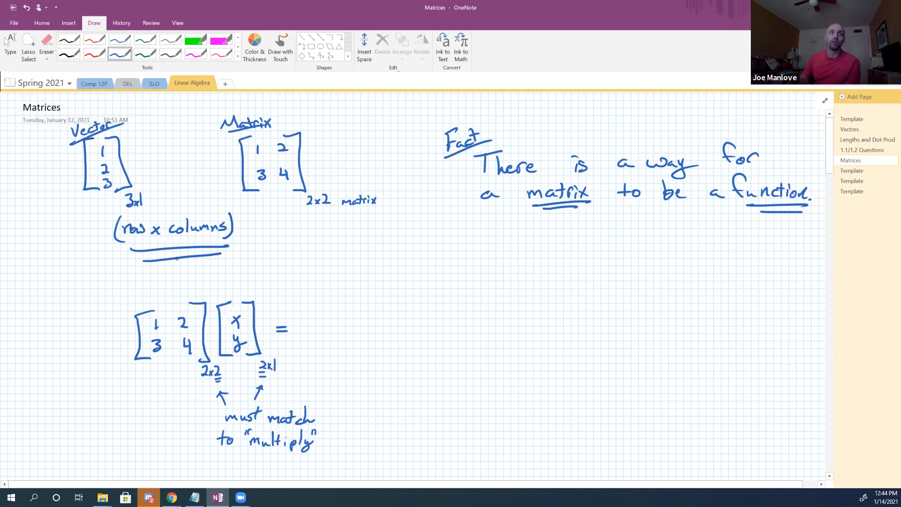
Step: Label the matrix A and the vector x, then write Ax and A(x) below
{"action": "left_click_drag", "start_coordinate": [171, 299], "coordinate": [183, 286]}
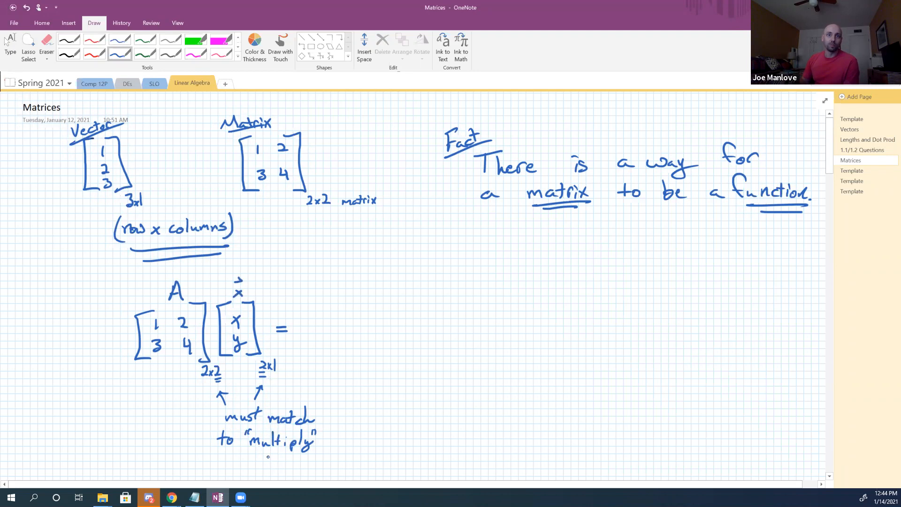
{"action": "left_click_drag", "start_coordinate": [267, 462], "coordinate": [290, 474]}
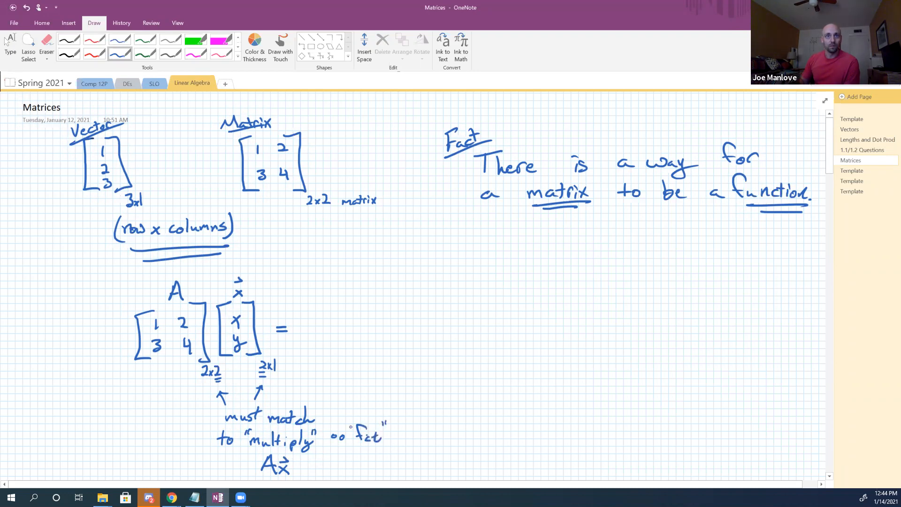
{"action": "left_click_drag", "start_coordinate": [353, 456], "coordinate": [368, 474]}
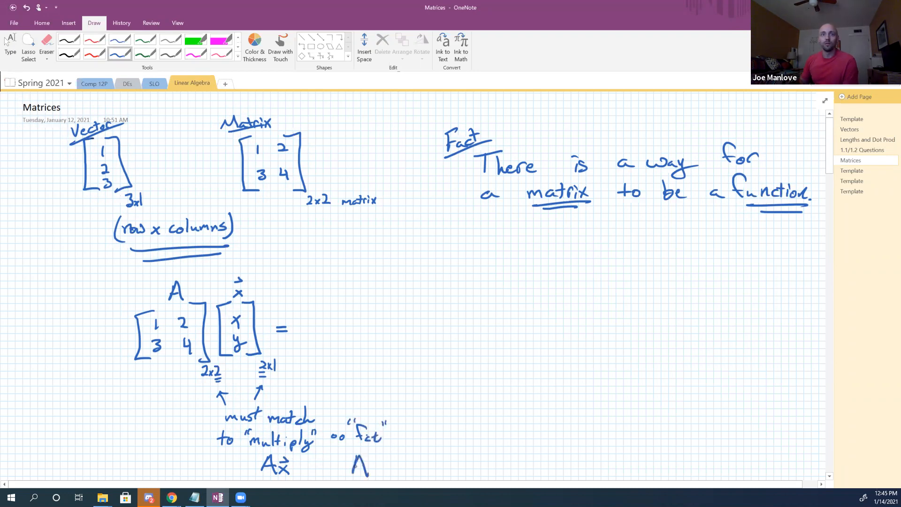
{"action": "left_click_drag", "start_coordinate": [368, 466], "coordinate": [386, 460]}
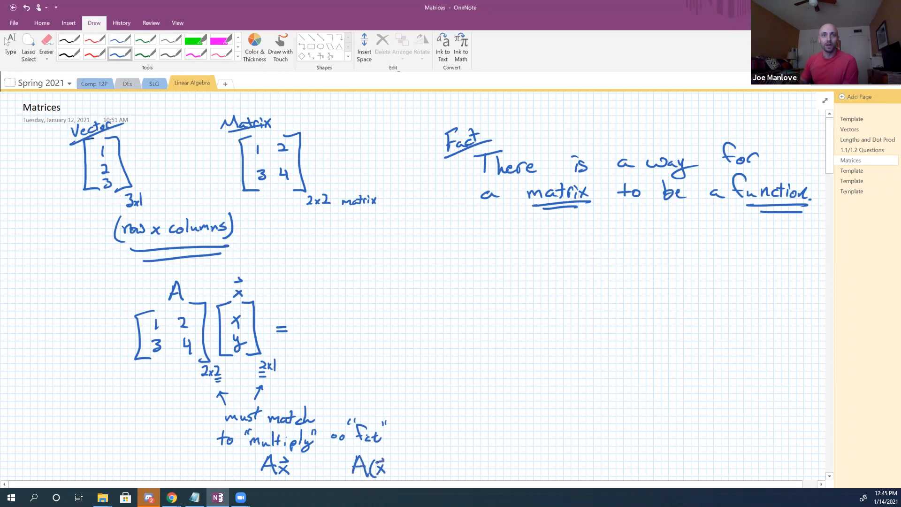
{"action": "left_click_drag", "start_coordinate": [376, 460], "coordinate": [394, 471]}
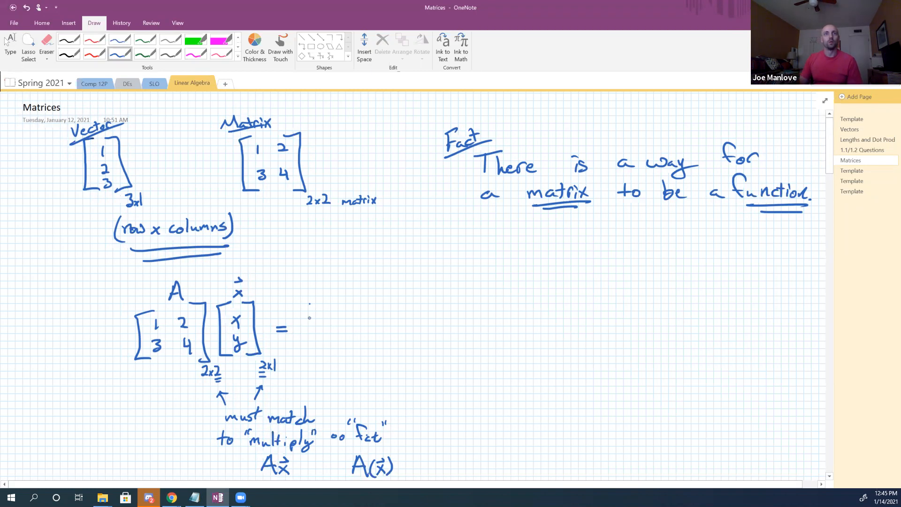
Step: Write 1·x + 2·y after the equals sign and enclose the result column in tall brackets
{"action": "left_click_drag", "start_coordinate": [310, 310], "coordinate": [342, 310]}
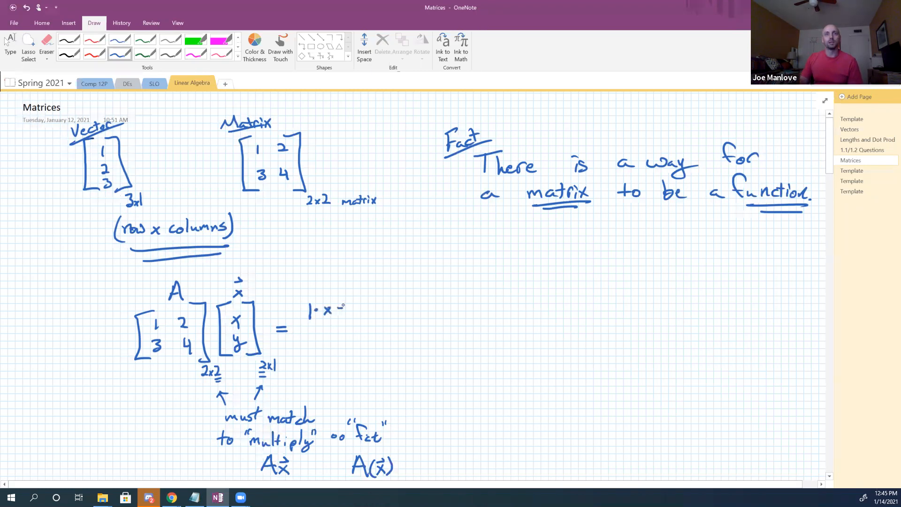
{"action": "left_click_drag", "start_coordinate": [345, 310], "coordinate": [382, 310]}
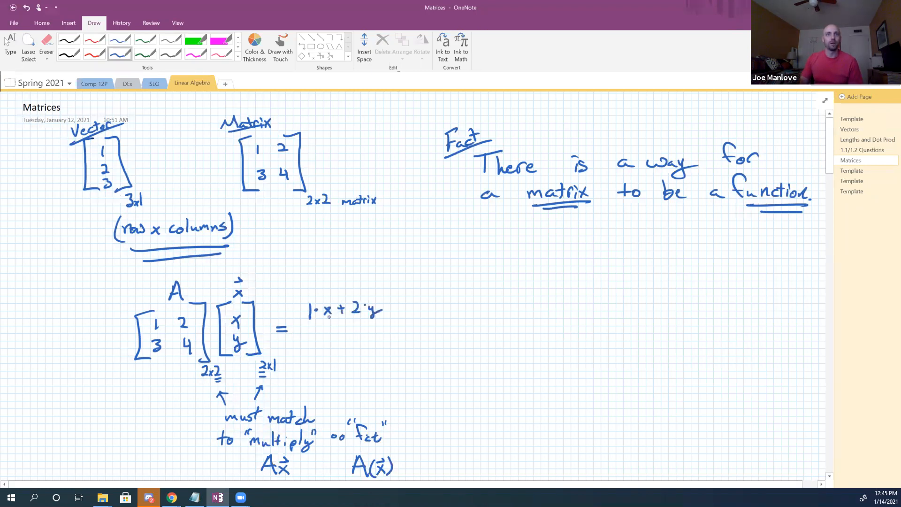
{"action": "left_click_drag", "start_coordinate": [313, 296], "coordinate": [313, 356]}
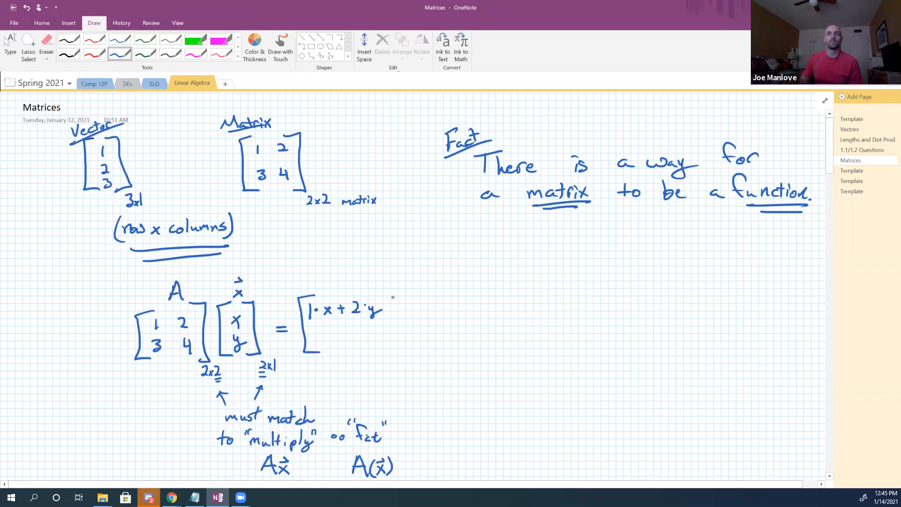
{"action": "left_click_drag", "start_coordinate": [392, 296], "coordinate": [382, 356]}
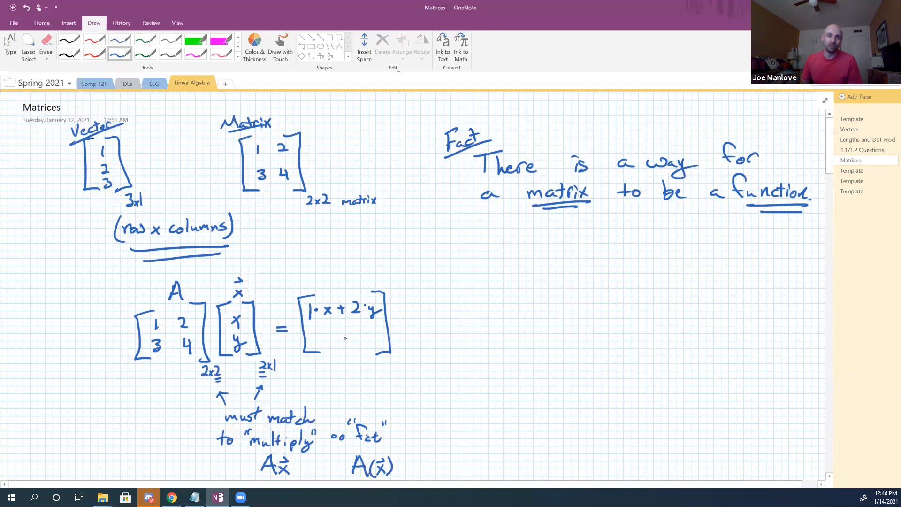
{"action": "mouse_move", "coordinate": [340, 340]}
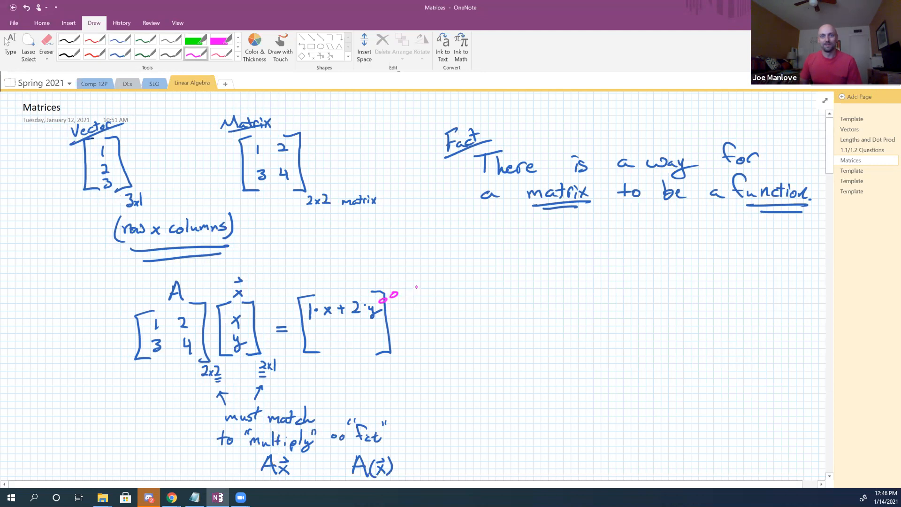
{"action": "mouse_move", "coordinate": [427, 278]}
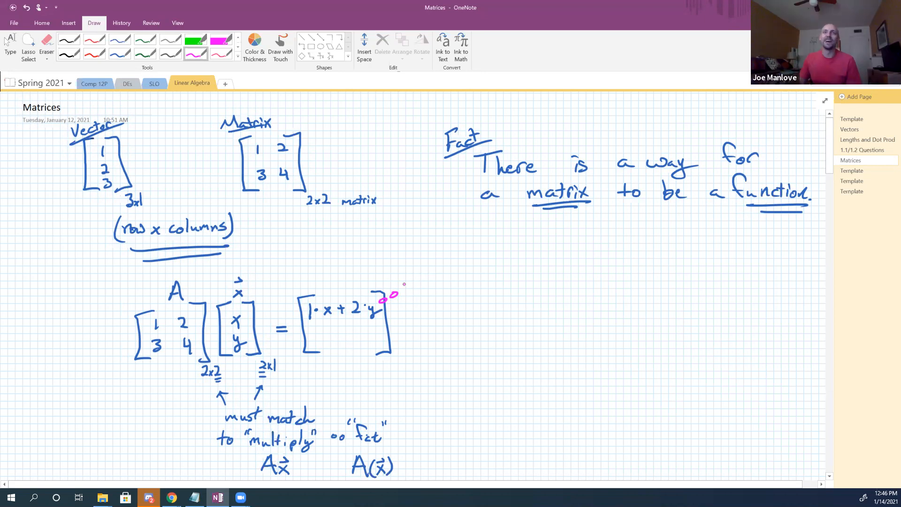
Step: Label the two rows with pink r1·x and r2·x notes
{"action": "left_click_drag", "start_coordinate": [405, 292], "coordinate": [413, 282]}
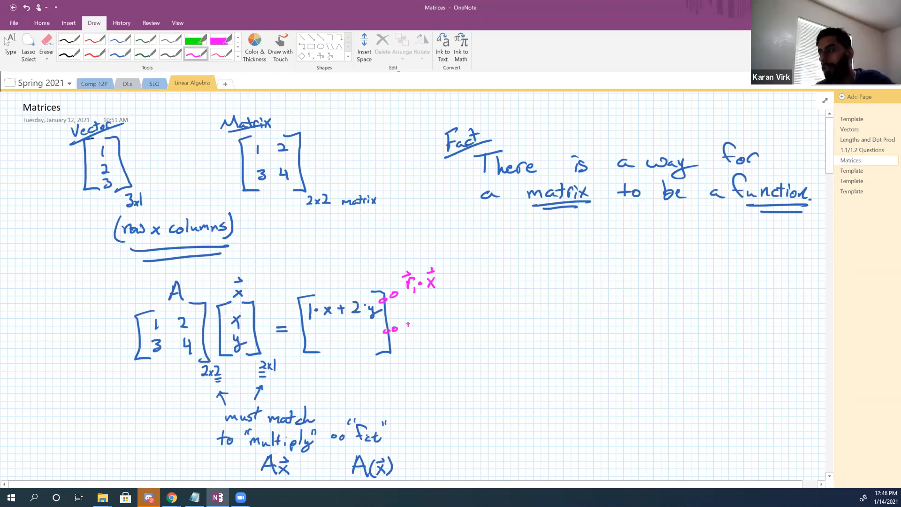
{"action": "left_click_drag", "start_coordinate": [406, 321], "coordinate": [417, 330]}
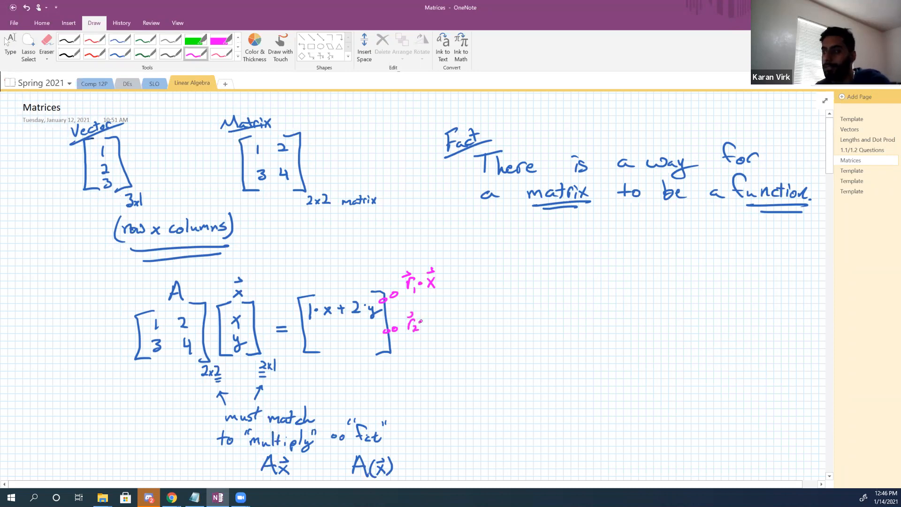
{"action": "left_click_drag", "start_coordinate": [420, 322], "coordinate": [436, 313]}
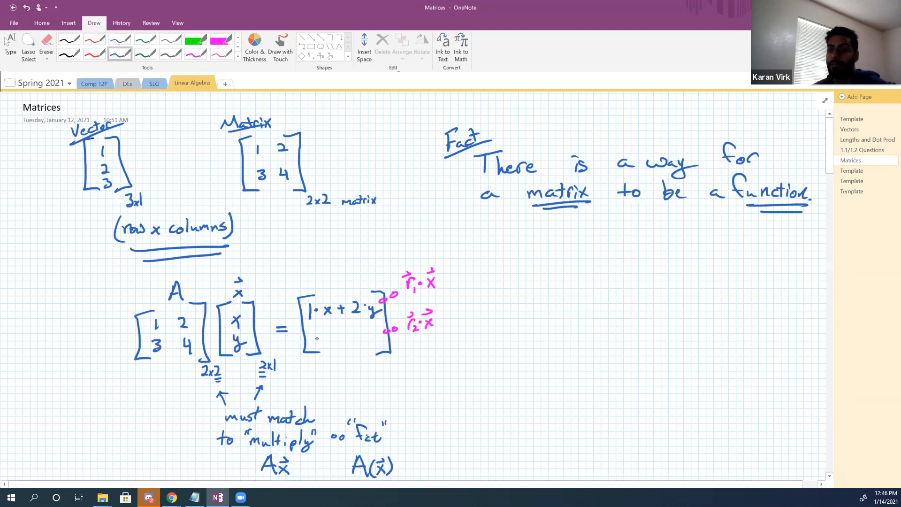
Step: Write the second entry 3·x + 4·y in blue and begin '= x'
{"action": "type", "text": "3·x + 4·"}
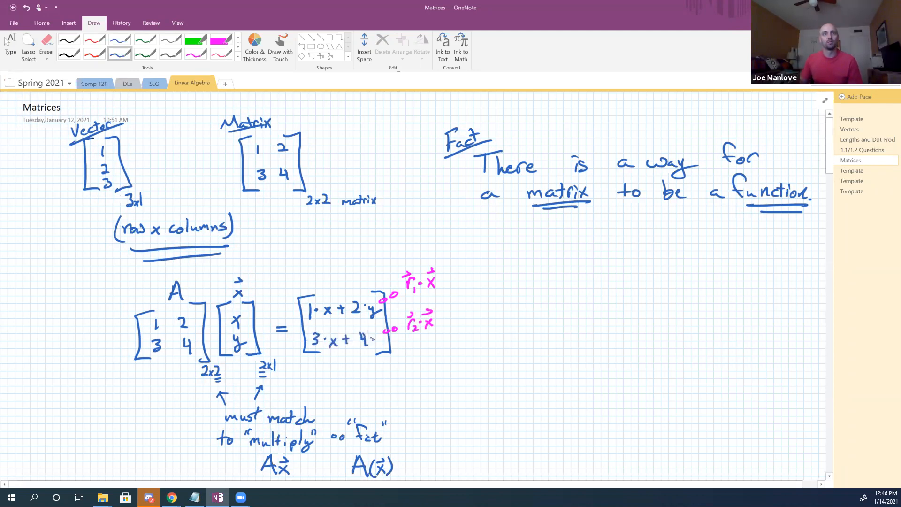
{"action": "left_click_drag", "start_coordinate": [374, 338], "coordinate": [382, 342]}
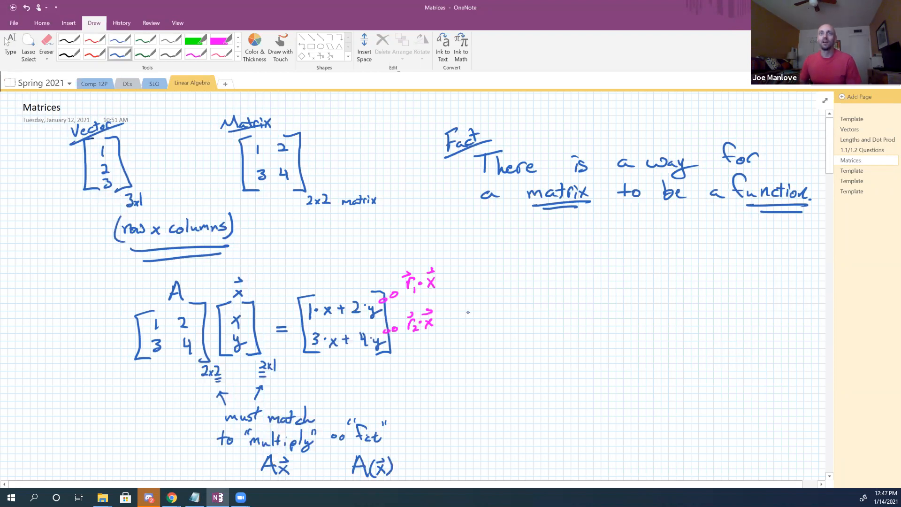
{"action": "left_click_drag", "start_coordinate": [457, 319], "coordinate": [471, 315]}
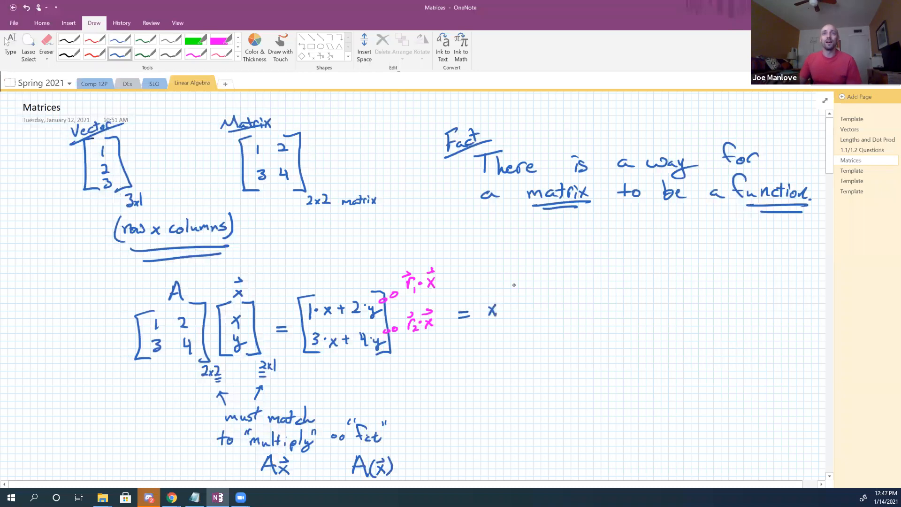
Step: Write the column form x[1;3] + y[2;4] after the equals sign
{"action": "left_click_drag", "start_coordinate": [517, 281], "coordinate": [509, 342]}
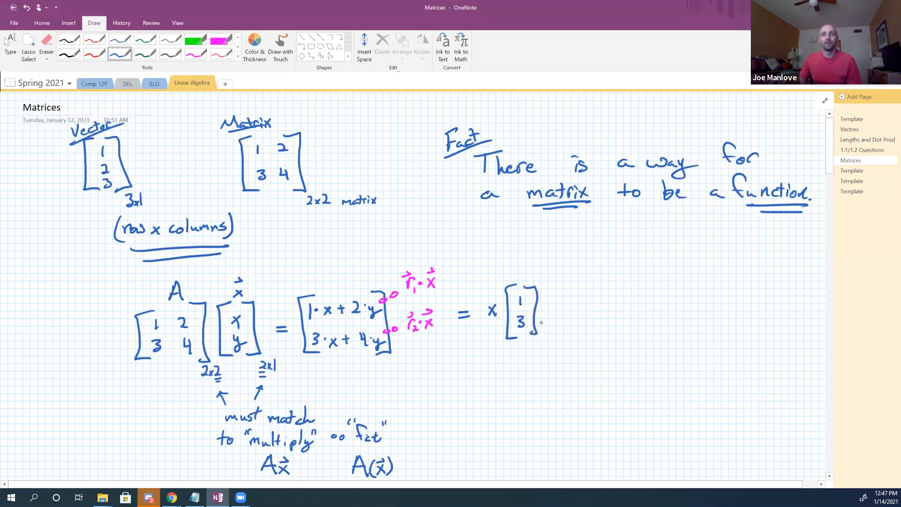
{"action": "left_click_drag", "start_coordinate": [546, 304], "coordinate": [586, 328]}
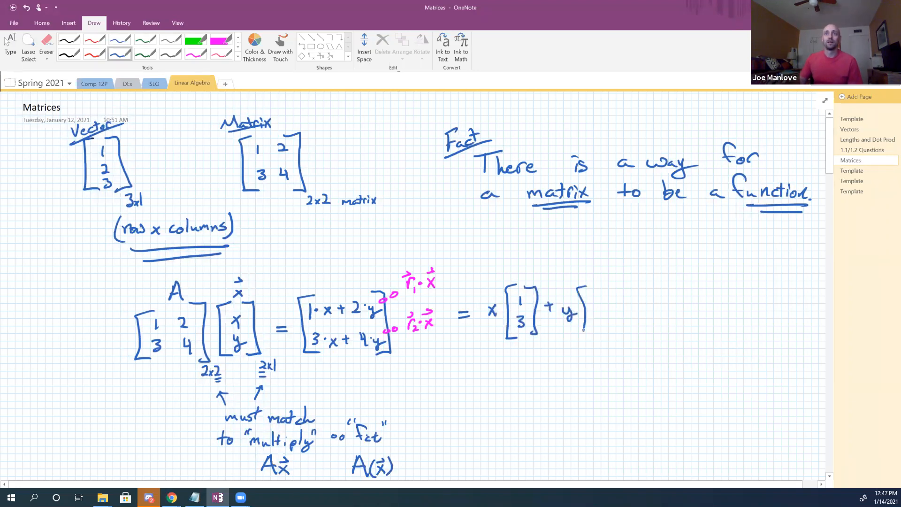
{"action": "left_click_drag", "start_coordinate": [586, 292], "coordinate": [609, 331]}
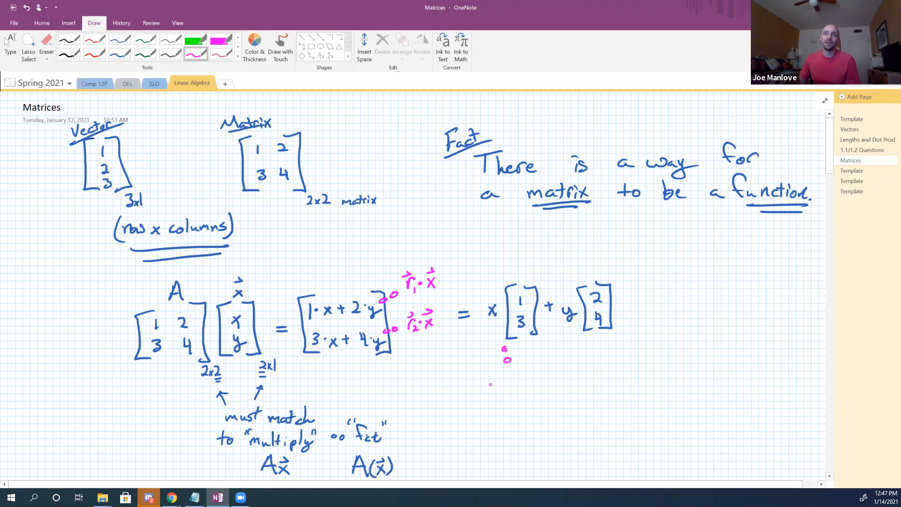
Step: Note x1·c1 + x2·c2 underneath in pink
{"action": "left_click_drag", "start_coordinate": [486, 385], "coordinate": [502, 376]}
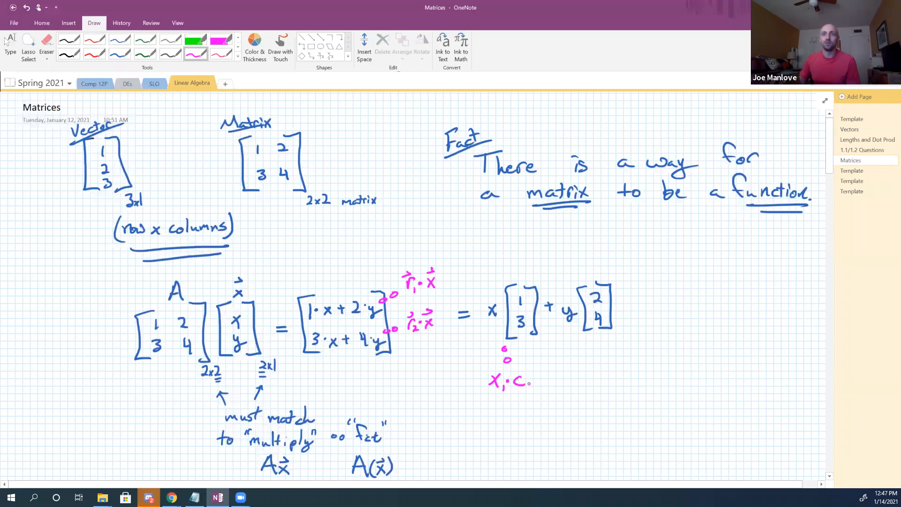
{"action": "left_click_drag", "start_coordinate": [514, 377], "coordinate": [531, 384]}
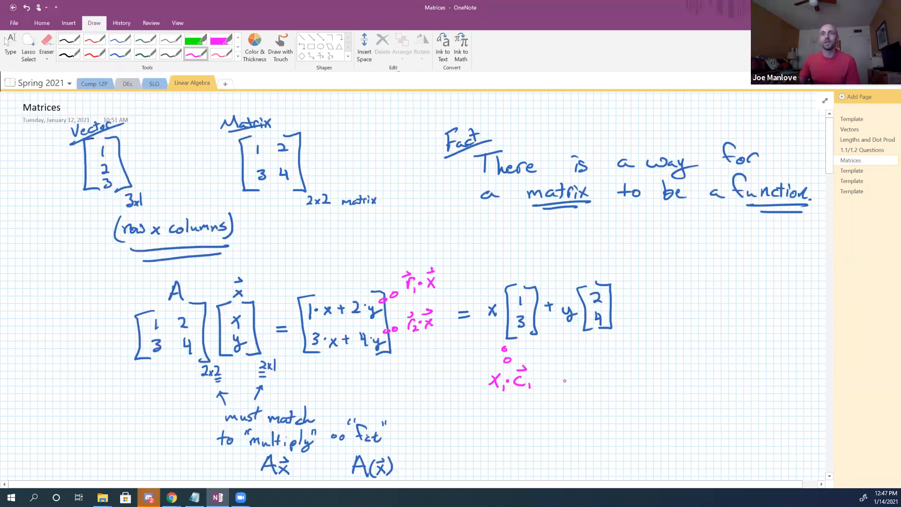
{"action": "left_click_drag", "start_coordinate": [545, 379], "coordinate": [580, 382]}
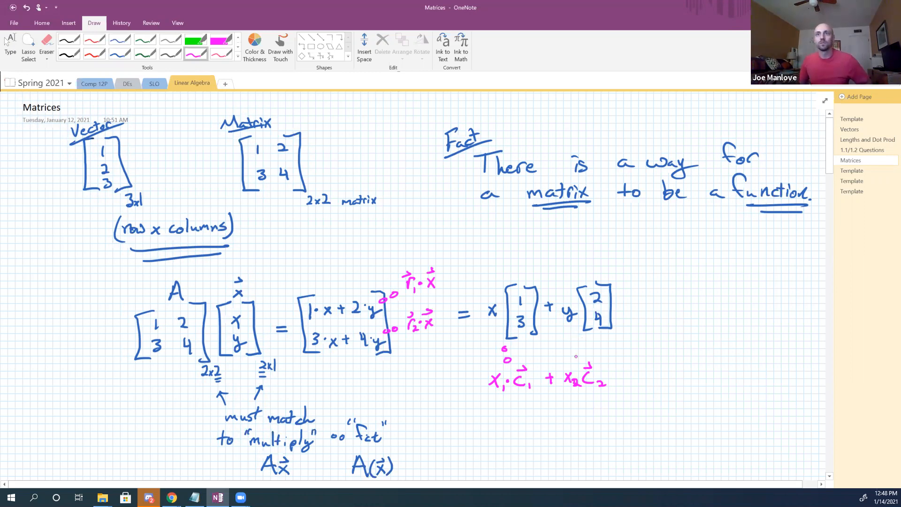
Step: Switch to green ink and draw arrows pointing at the vector's entries 1, 2, 3
{"action": "left_click", "coordinate": [579, 340]}
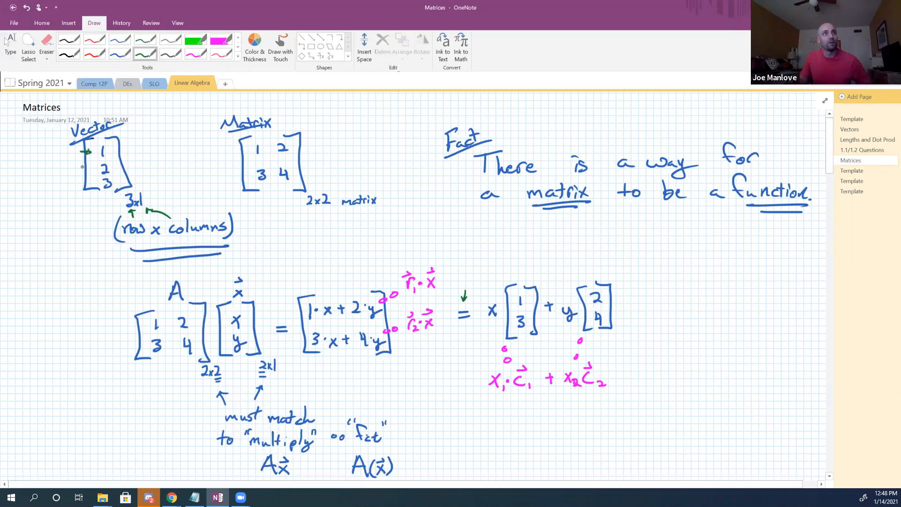
{"action": "left_click_drag", "start_coordinate": [87, 152], "coordinate": [89, 184]}
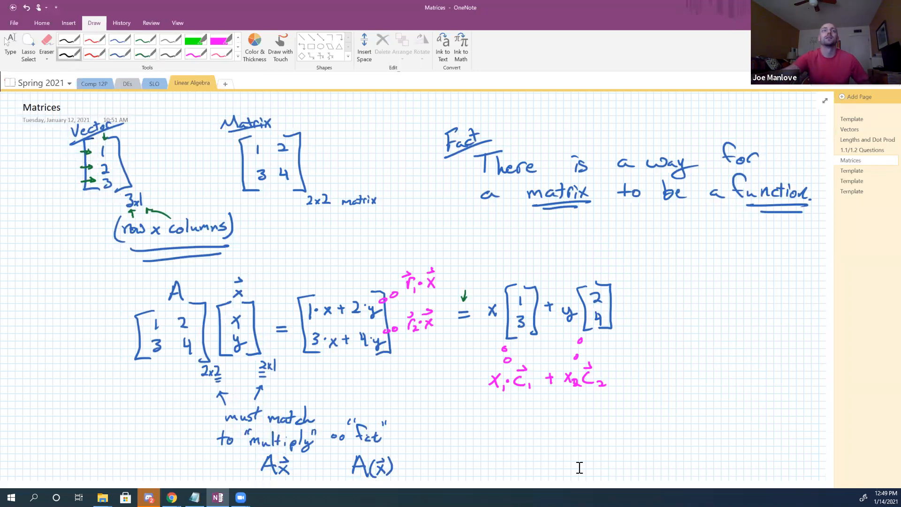
Step: Handwrite A in black as brackets around rows r1, r2, ⋮, rn, then an equals sign
{"action": "scroll", "scroll_direction": "down", "scroll_amount": 3}
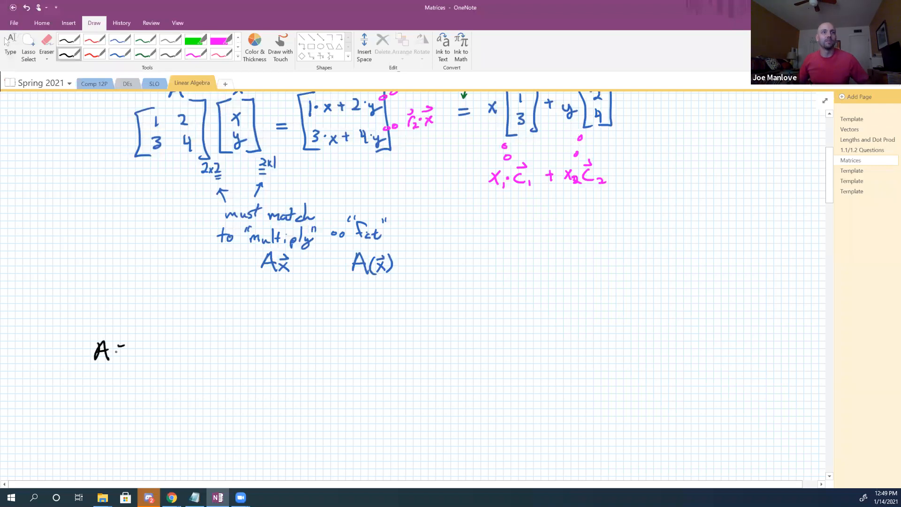
{"action": "left_click_drag", "start_coordinate": [161, 302], "coordinate": [149, 384]}
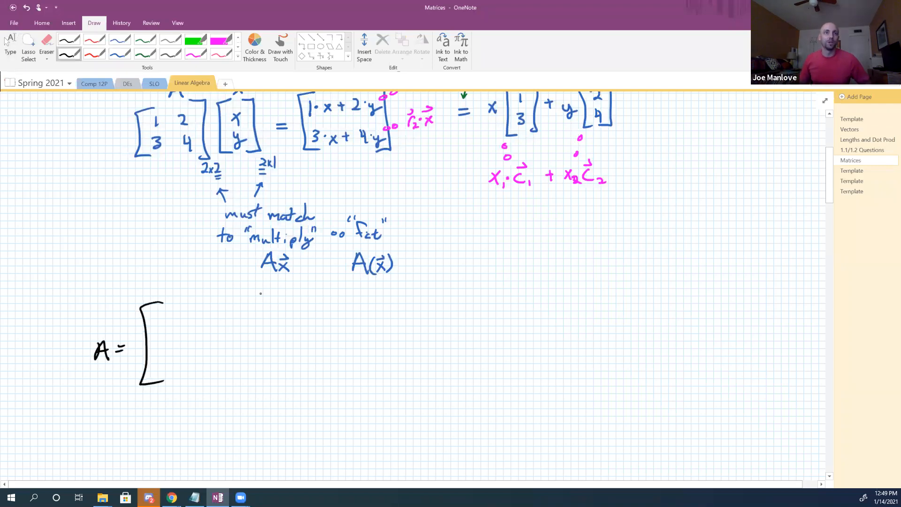
{"action": "left_click_drag", "start_coordinate": [271, 296], "coordinate": [270, 380]}
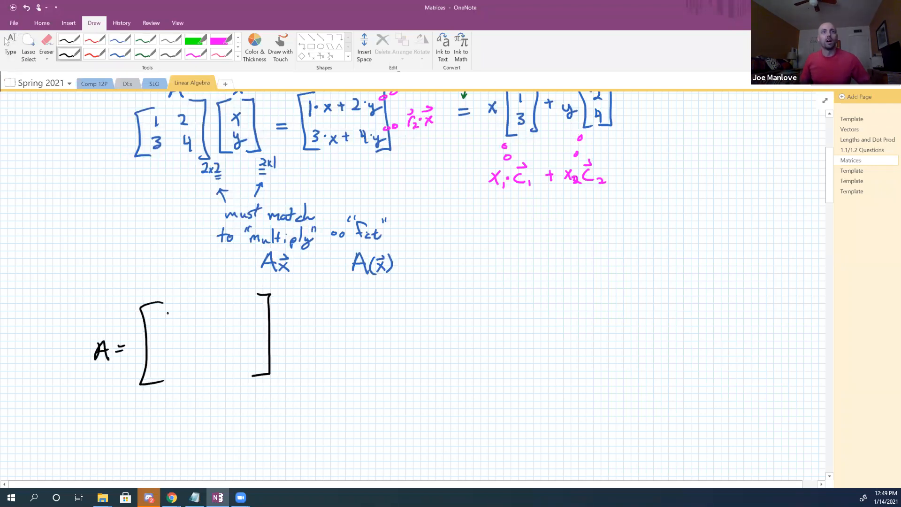
{"action": "left_click_drag", "start_coordinate": [166, 310], "coordinate": [221, 307]}
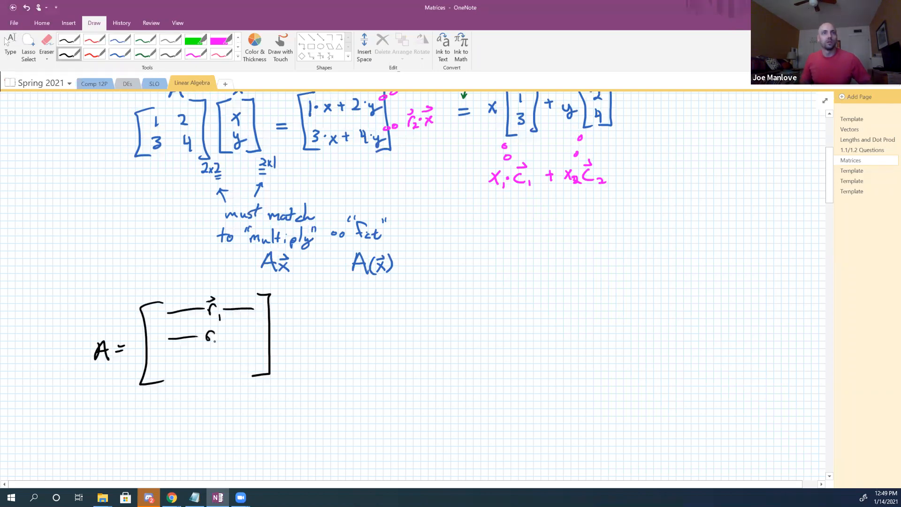
{"action": "left_click_drag", "start_coordinate": [204, 336], "coordinate": [255, 333]}
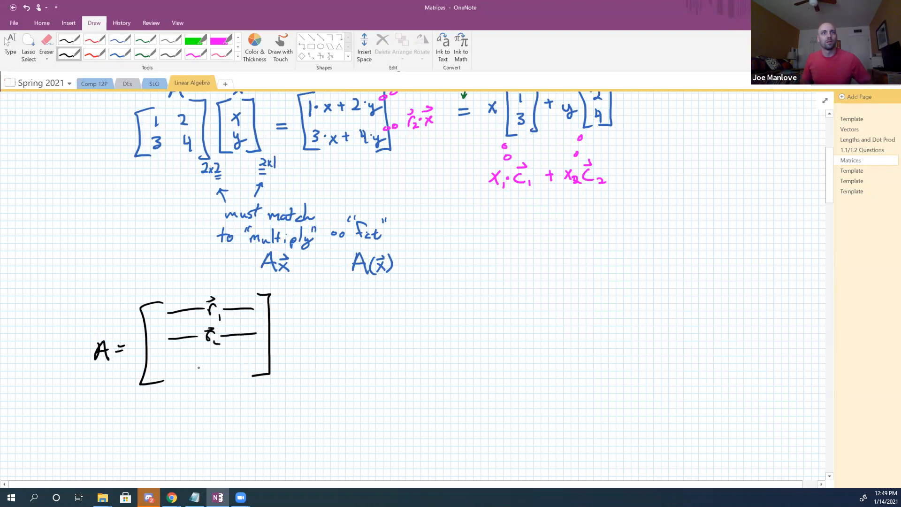
{"action": "left_click_drag", "start_coordinate": [210, 347], "coordinate": [210, 377]}
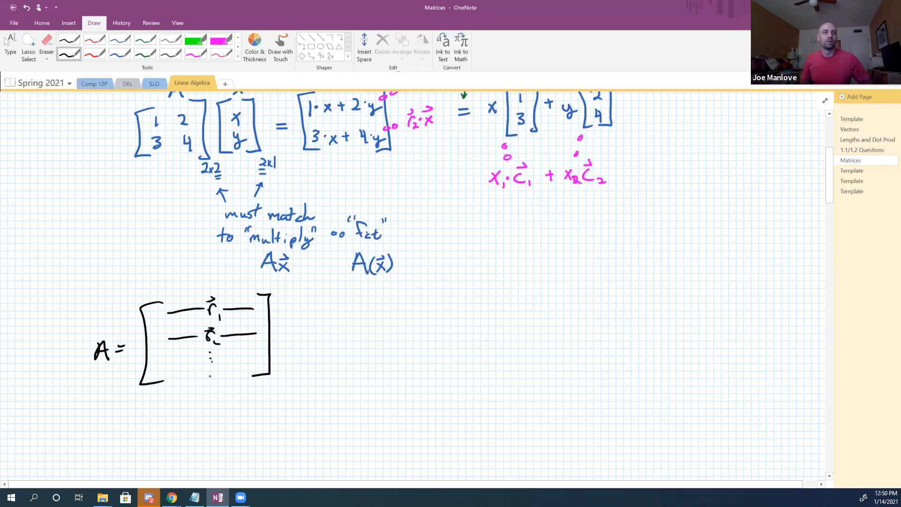
{"action": "left_click_drag", "start_coordinate": [210, 368], "coordinate": [247, 368]}
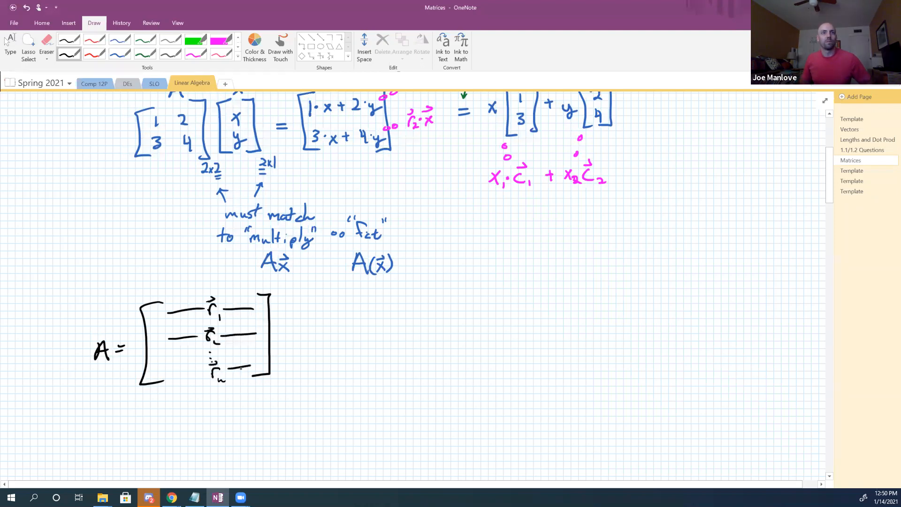
{"action": "left_click_drag", "start_coordinate": [293, 334], "coordinate": [305, 342]}
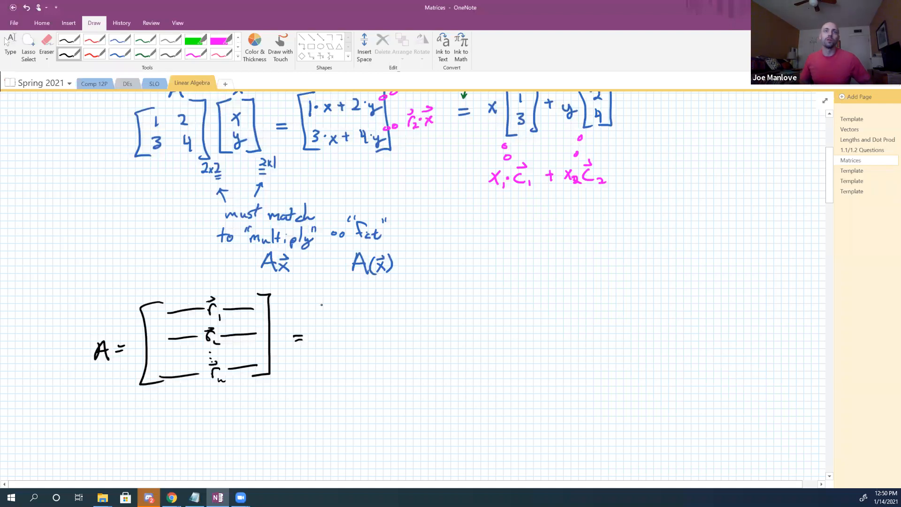
Step: Draw a bracketed matrix of columns c1, c2, …, cm and label A's size n×m
{"action": "left_click_drag", "start_coordinate": [327, 299], "coordinate": [322, 379]}
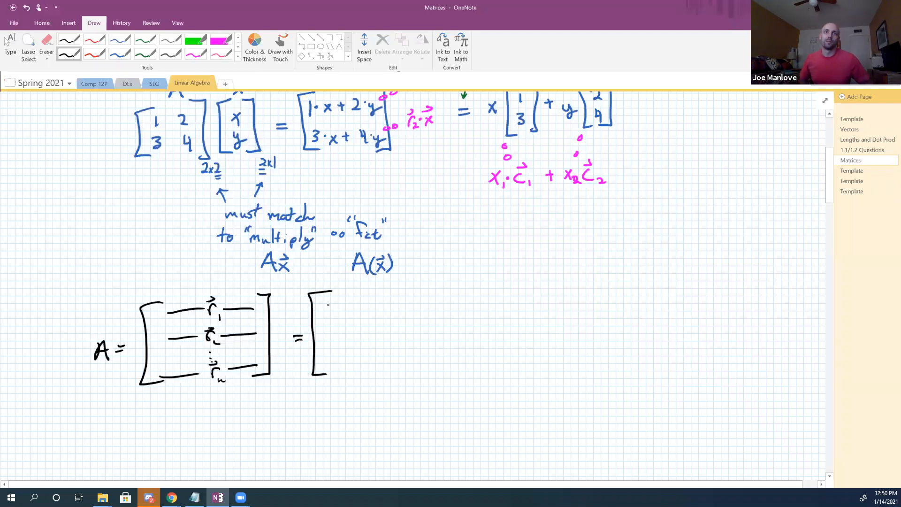
{"action": "left_click_drag", "start_coordinate": [328, 305], "coordinate": [330, 339]}
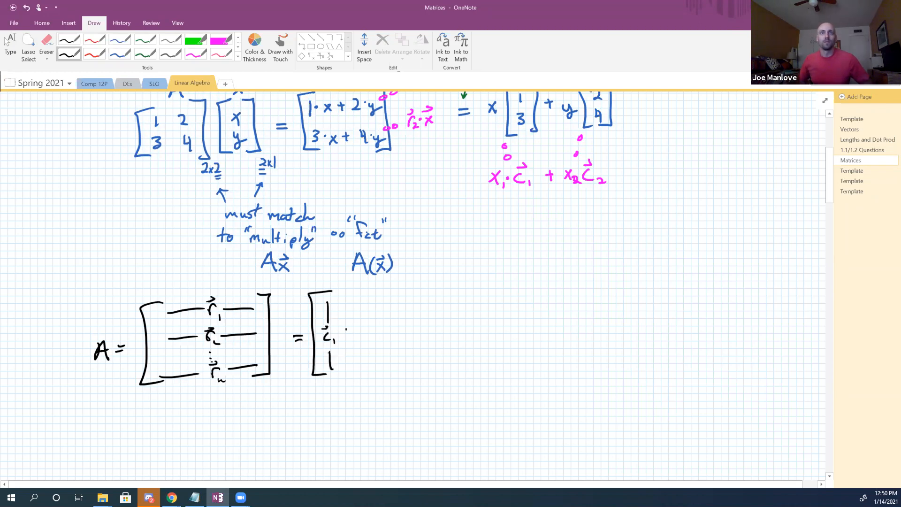
{"action": "left_click_drag", "start_coordinate": [345, 313], "coordinate": [350, 345]}
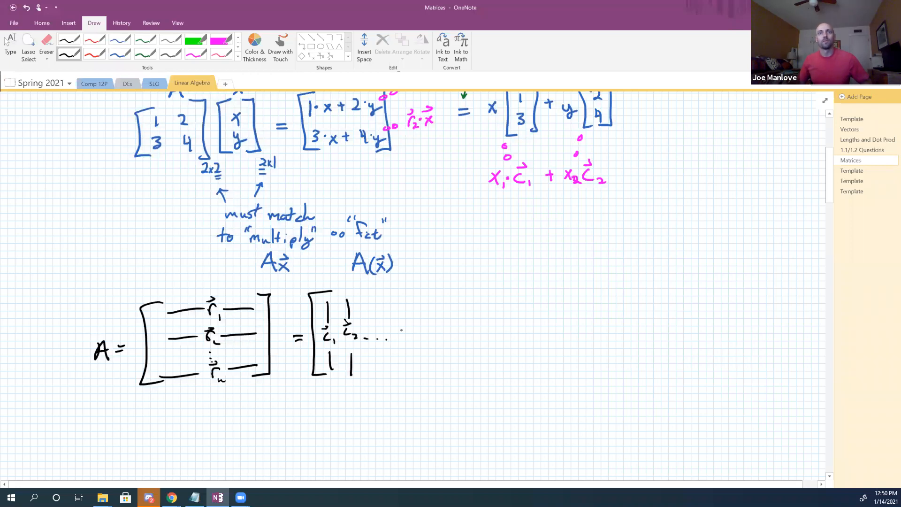
{"action": "left_click_drag", "start_coordinate": [402, 333], "coordinate": [411, 339]}
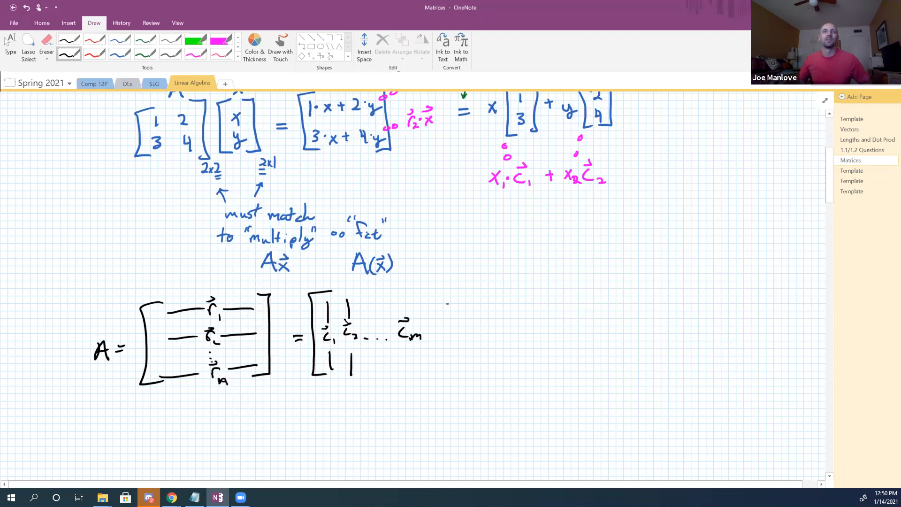
{"action": "left_click_drag", "start_coordinate": [427, 282], "coordinate": [434, 377]}
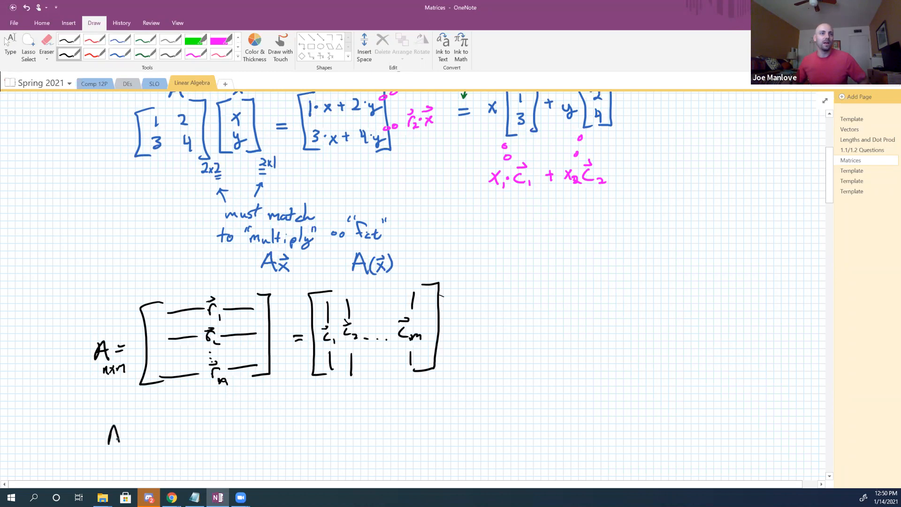
Step: Write A with an n×m subscript, vector x and an equals sign below the matrices
{"action": "left_click_drag", "start_coordinate": [112, 442], "coordinate": [141, 445]}
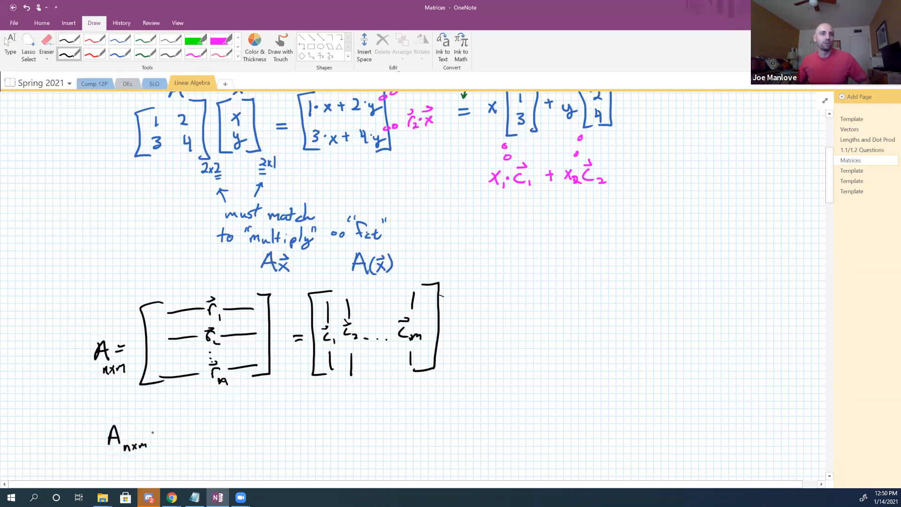
{"action": "left_click_drag", "start_coordinate": [155, 433], "coordinate": [163, 428]}
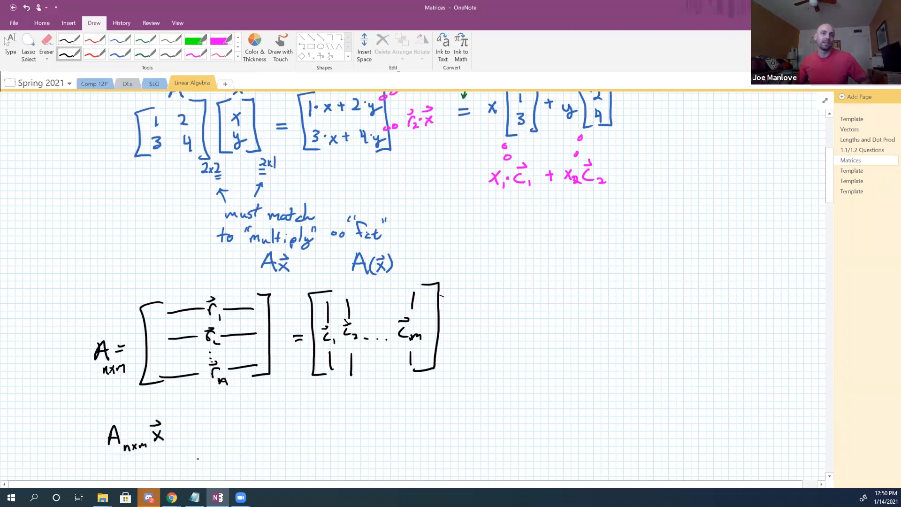
{"action": "left_click_drag", "start_coordinate": [172, 433], "coordinate": [198, 432]}
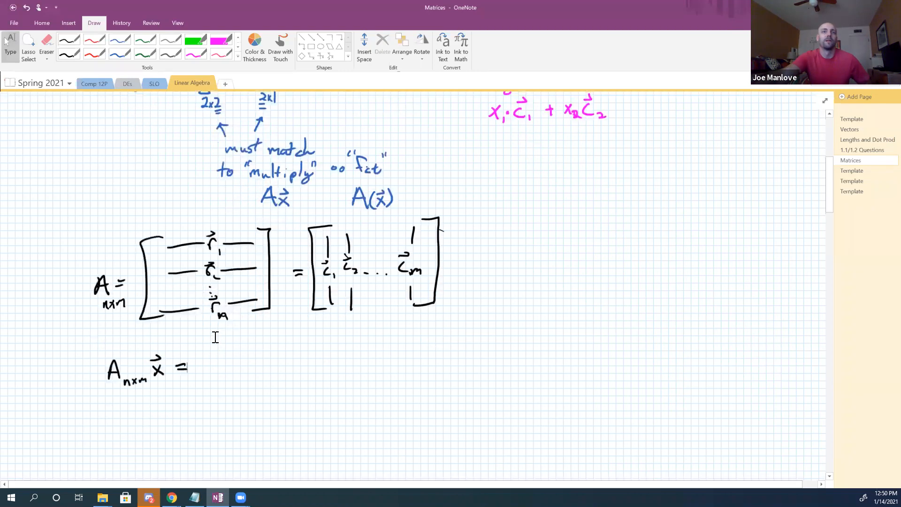
Step: Draw a green bracketed column with entries r1·x, r2·x, ⋮, rn·x
{"action": "scroll", "scroll_direction": "down", "scroll_amount": 3}
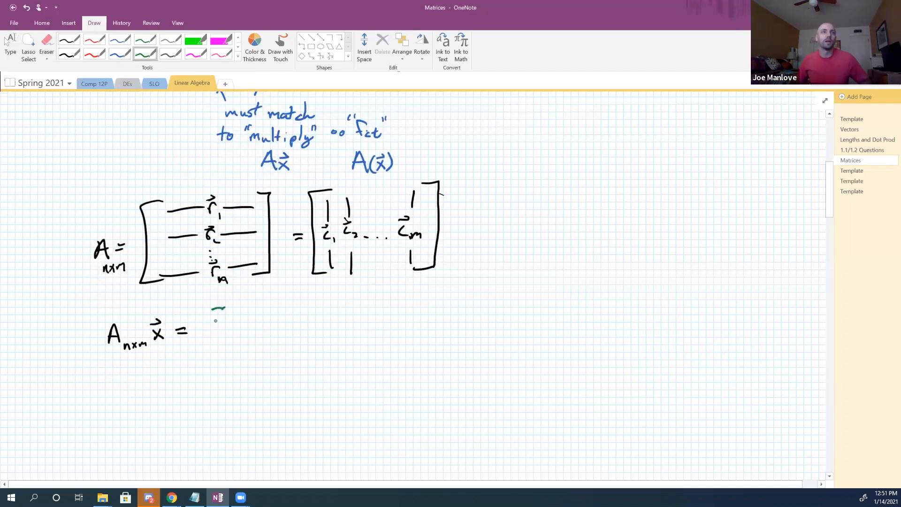
{"action": "left_click_drag", "start_coordinate": [221, 307], "coordinate": [207, 407]}
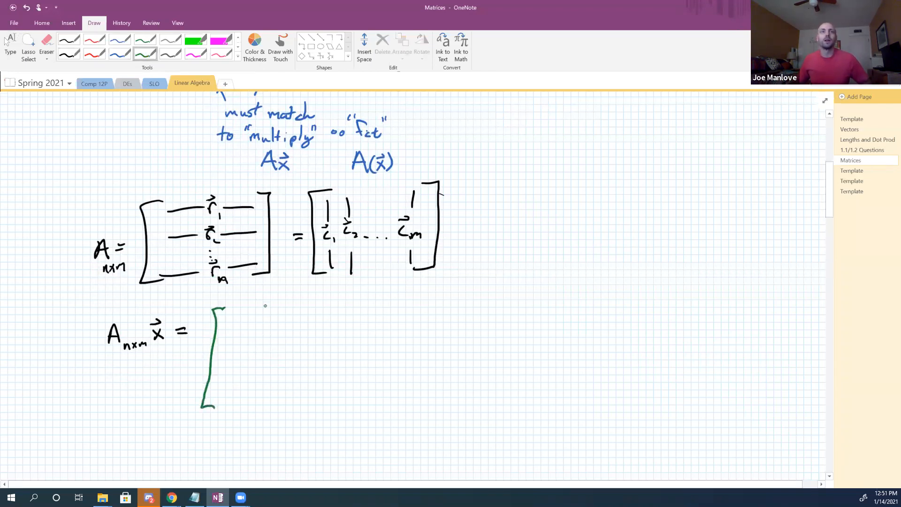
{"action": "left_click_drag", "start_coordinate": [264, 299], "coordinate": [263, 405]}
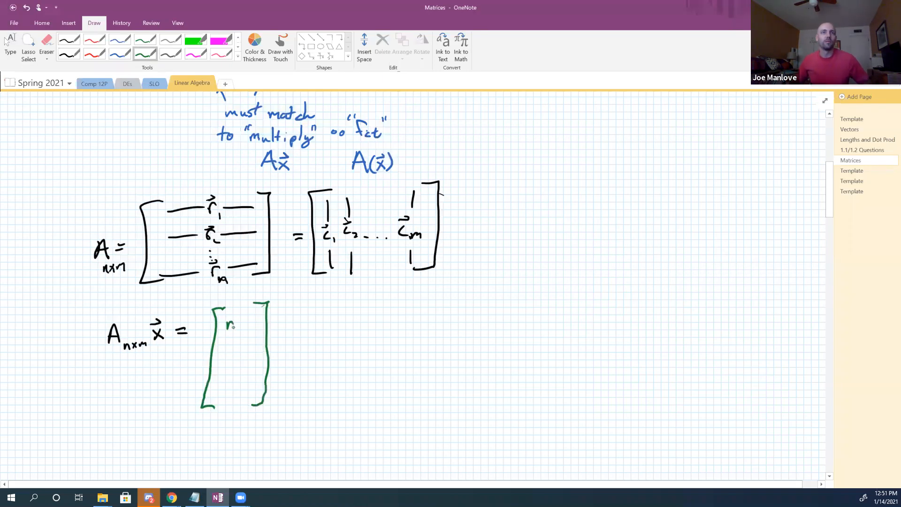
{"action": "left_click_drag", "start_coordinate": [226, 319], "coordinate": [235, 317]}
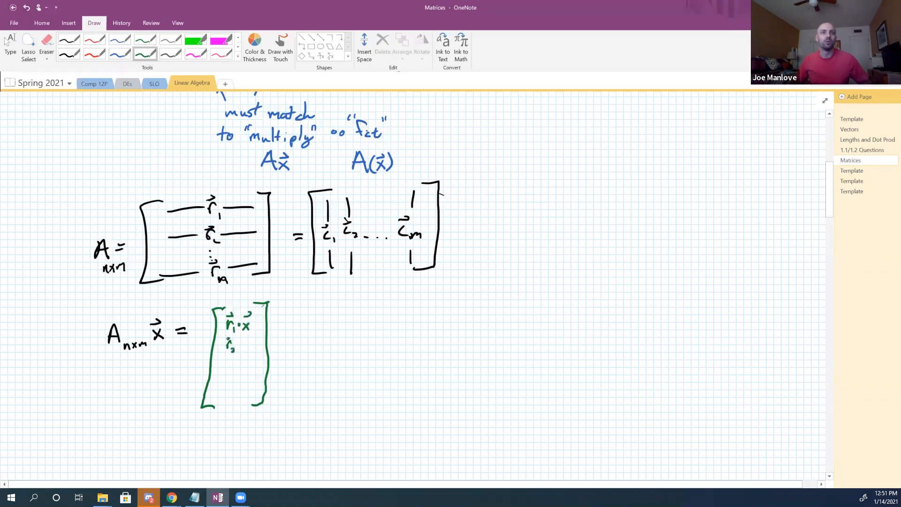
{"action": "left_click_drag", "start_coordinate": [235, 344], "coordinate": [248, 348]}
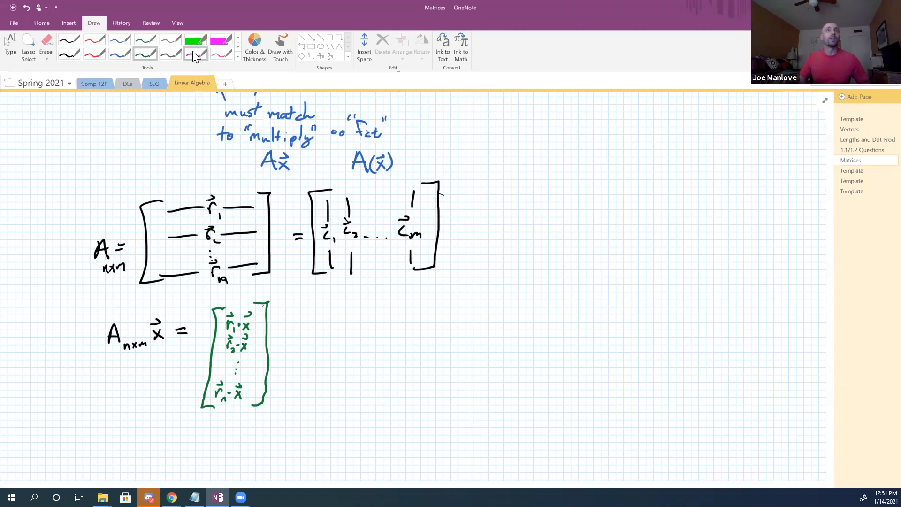
Step: Write '= x1c1 + x2c2 + … + xn cn' in pink beside the green column
{"action": "left_click_drag", "start_coordinate": [290, 349], "coordinate": [299, 354]}
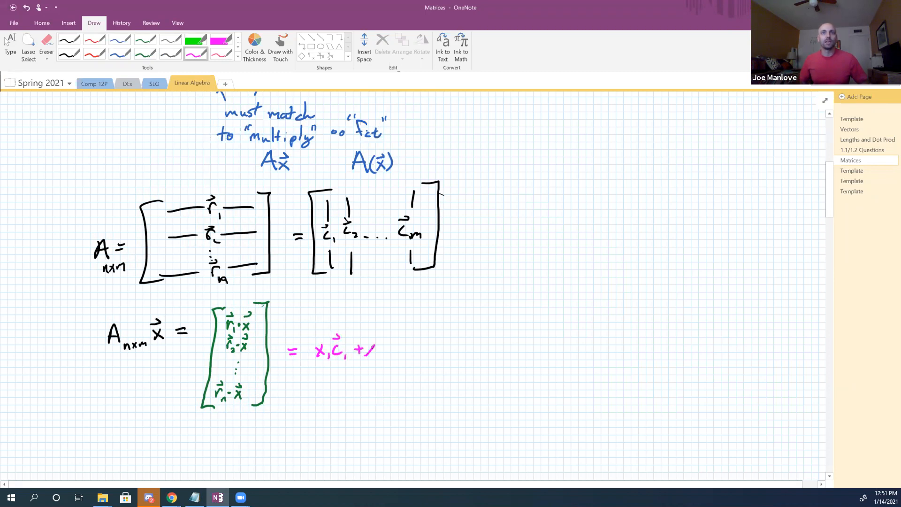
{"action": "left_click_drag", "start_coordinate": [362, 351], "coordinate": [405, 354]}
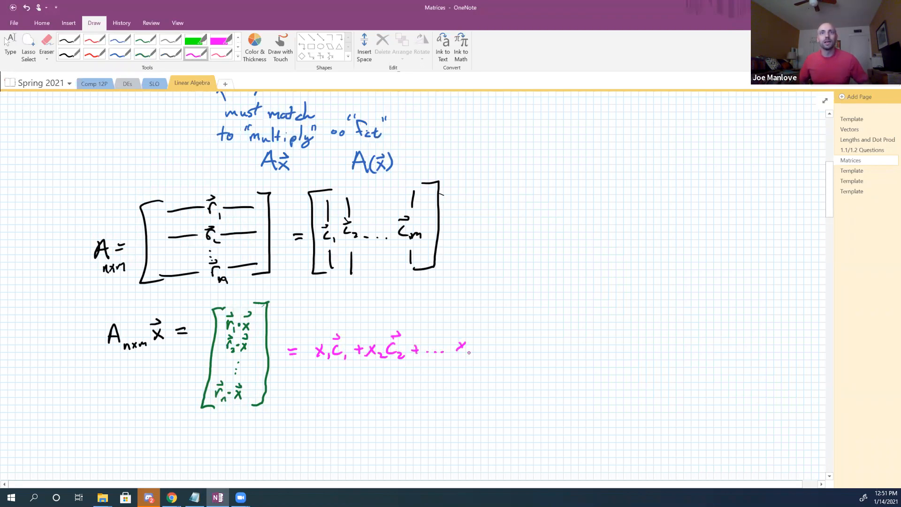
{"action": "left_click_drag", "start_coordinate": [459, 350], "coordinate": [474, 345]}
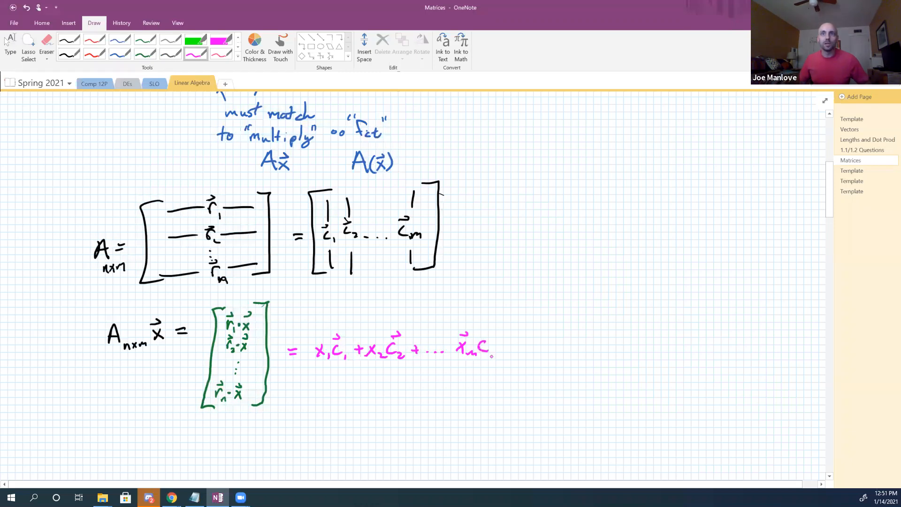
{"action": "left_click_drag", "start_coordinate": [483, 342], "coordinate": [499, 353]}
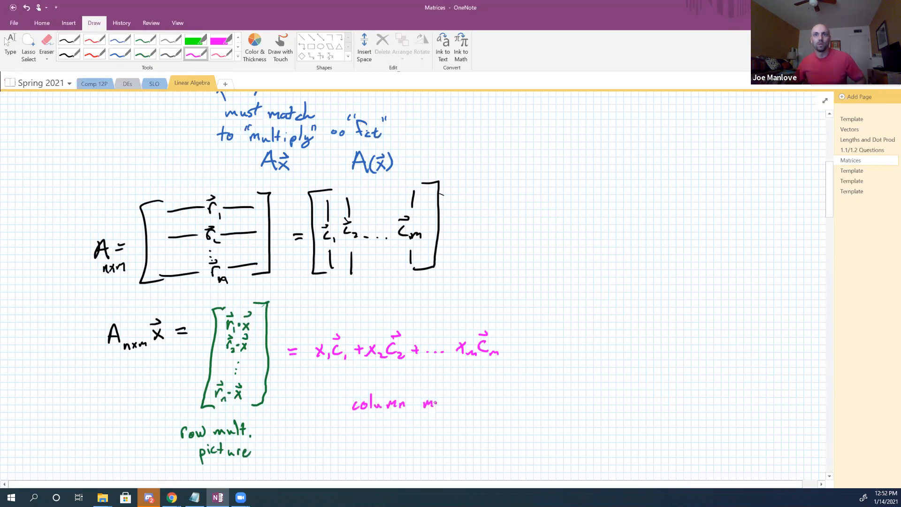
Step: Label the green column 'row mult. picture' and the pink sum 'column mult. picture'
{"action": "type", "text": "mult."}
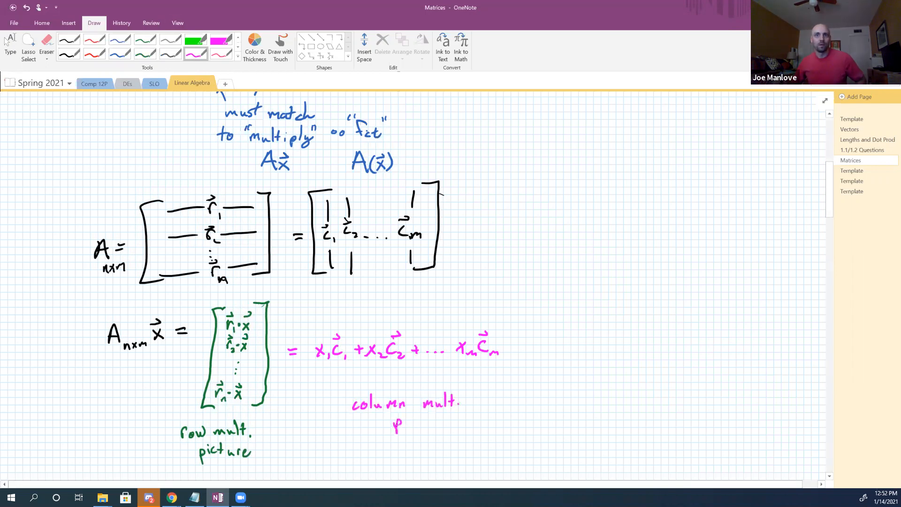
{"action": "type", "text": "pic."}
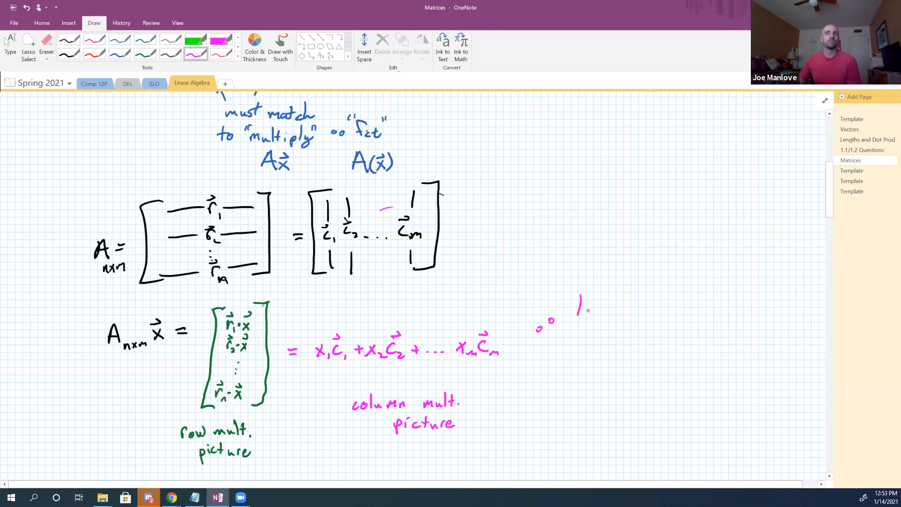
Step: Write the pink reference '∴ 1.1 #29' right of the column sum
{"action": "left_click_drag", "start_coordinate": [586, 304], "coordinate": [649, 307]}
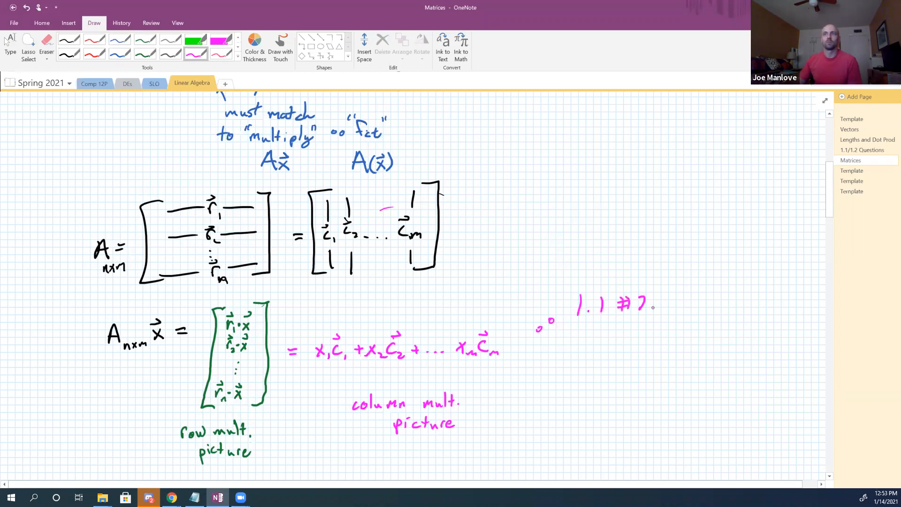
{"action": "type", "text": "29"}
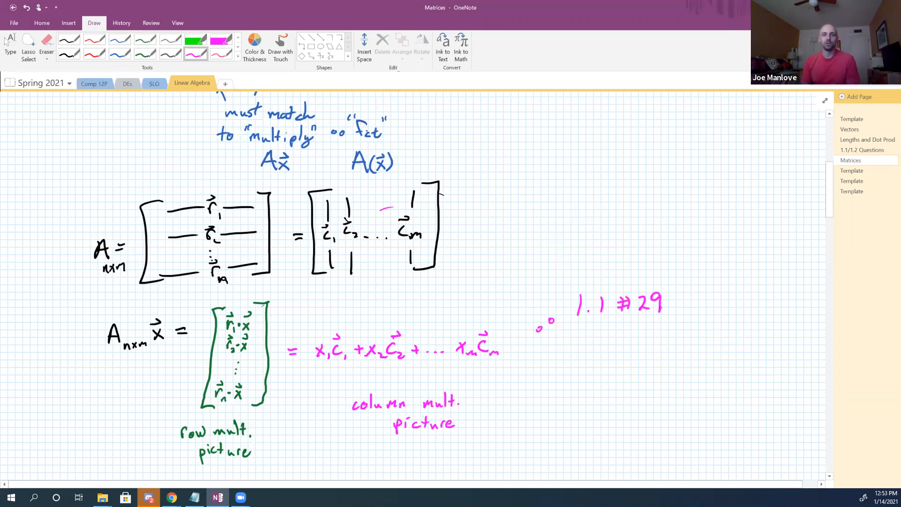